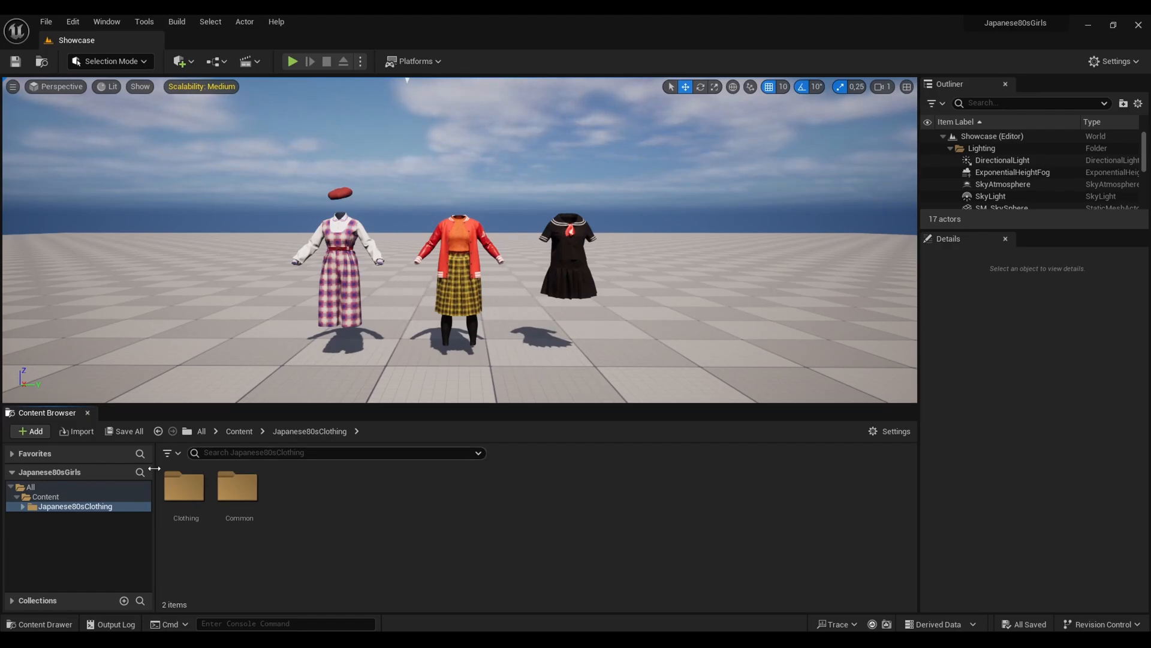
Open Quixel Bridge from the editor toolbar's Add menu
left_click(30, 431)
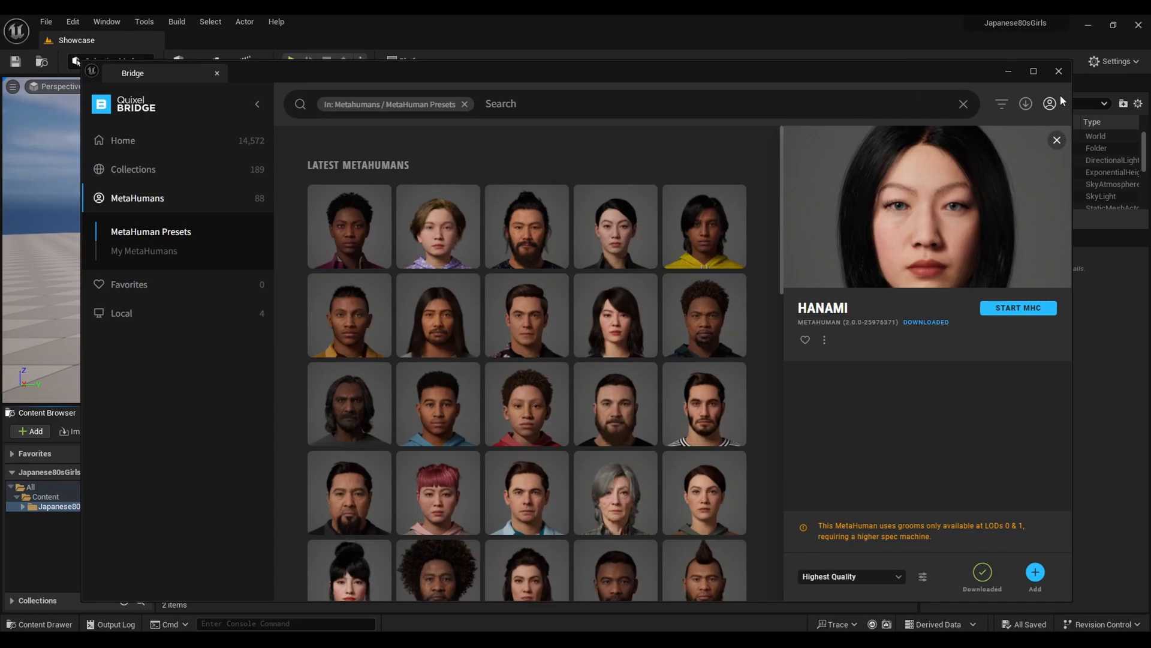
mouse_move(163, 236)
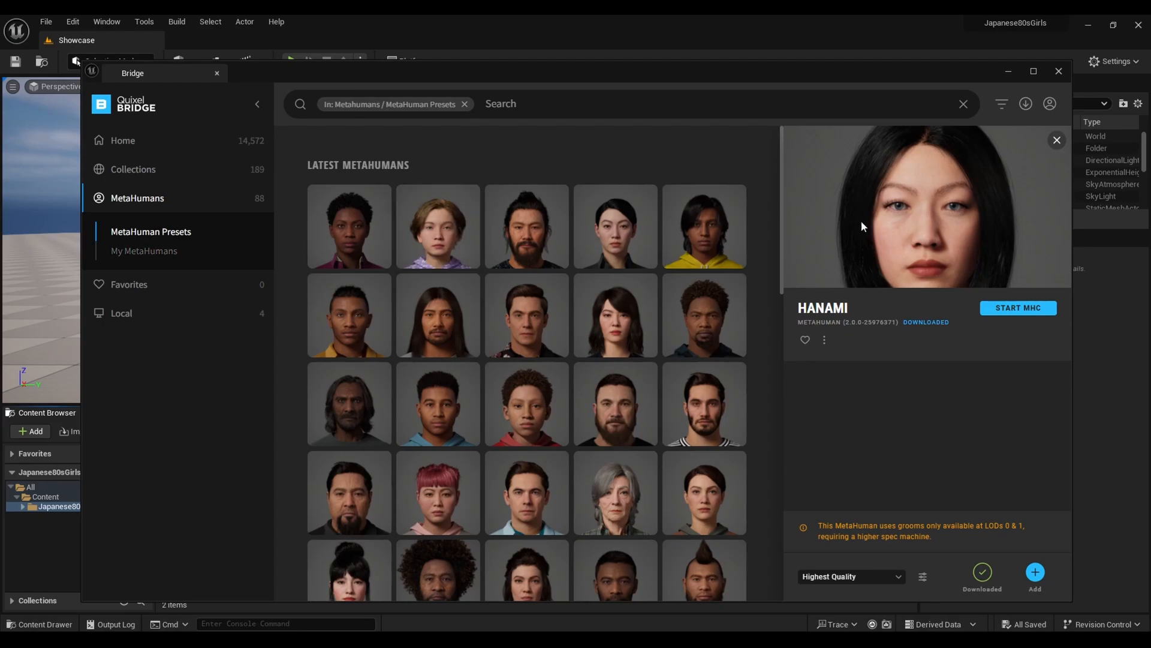
Add the Hanami MetaHuman preset to the project at Highest Quality
left_click(851, 576)
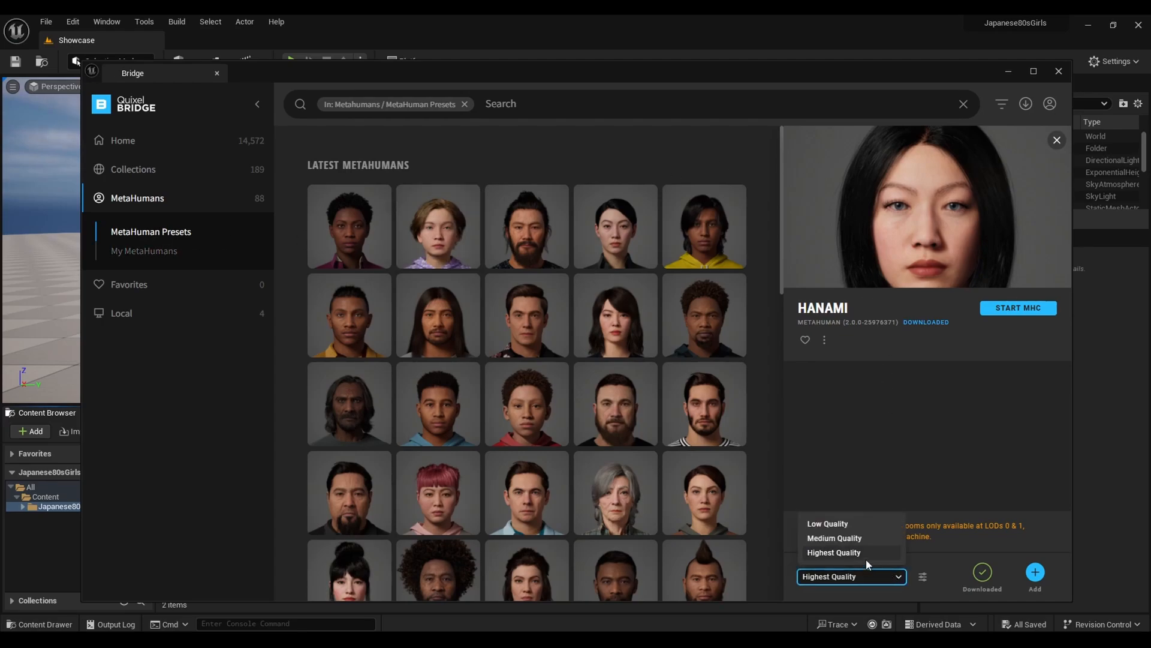
left_click(834, 552)
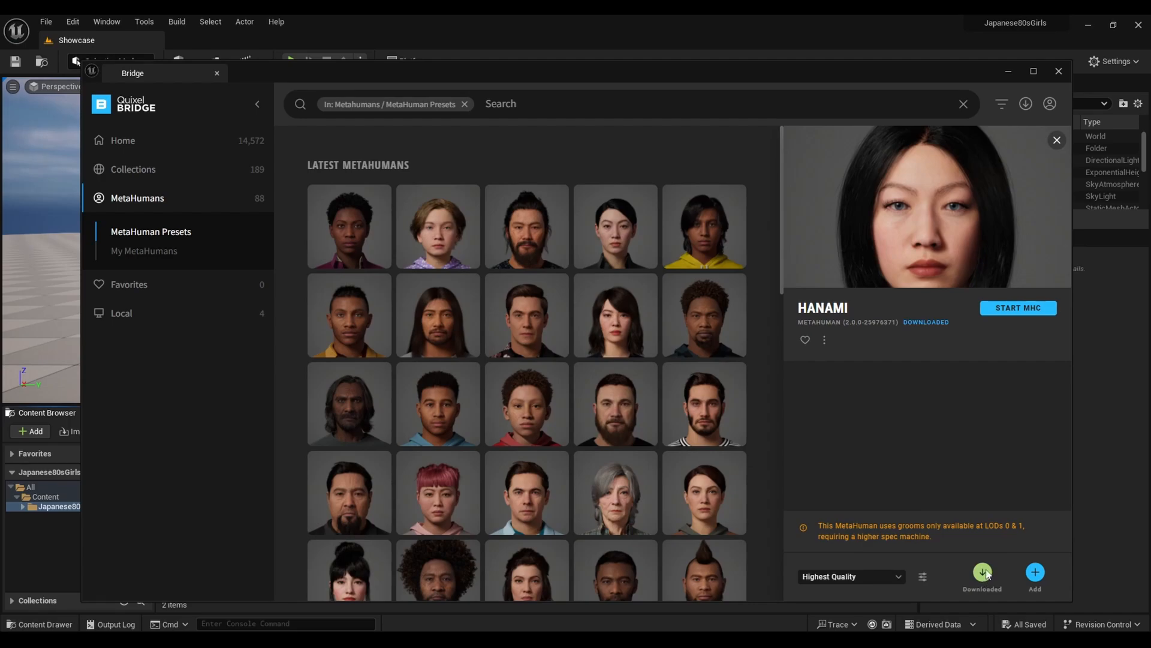
left_click(1035, 572)
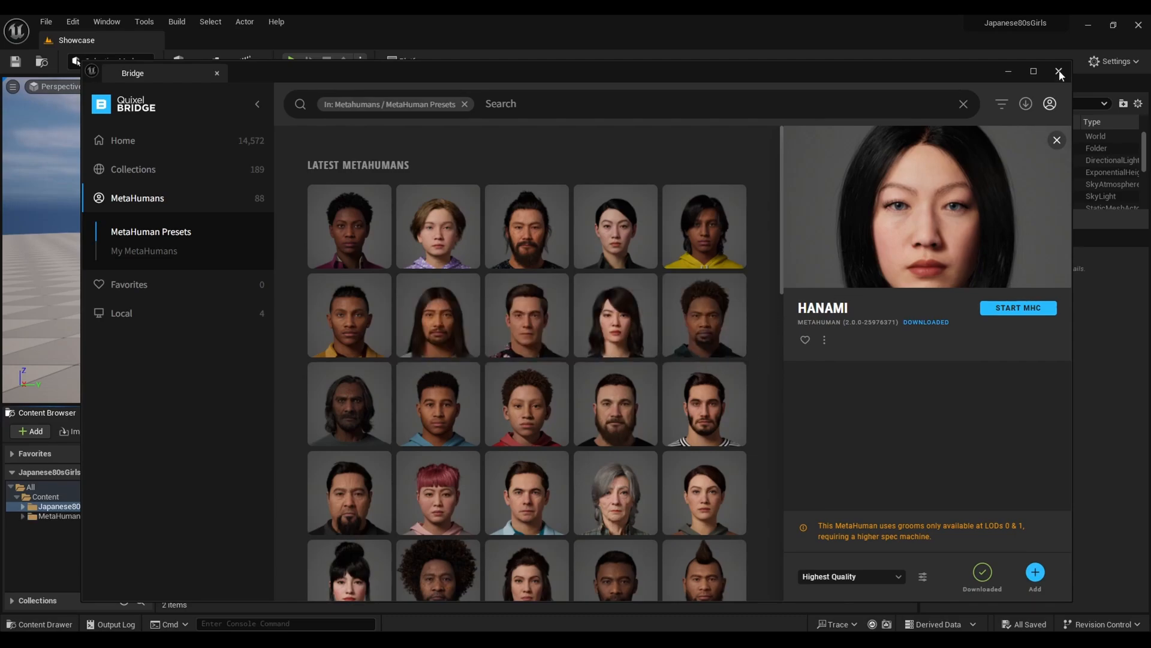
Close Bridge, browse into MetaHumans > Hanami, and select BP_Hanami
left_click(1057, 72)
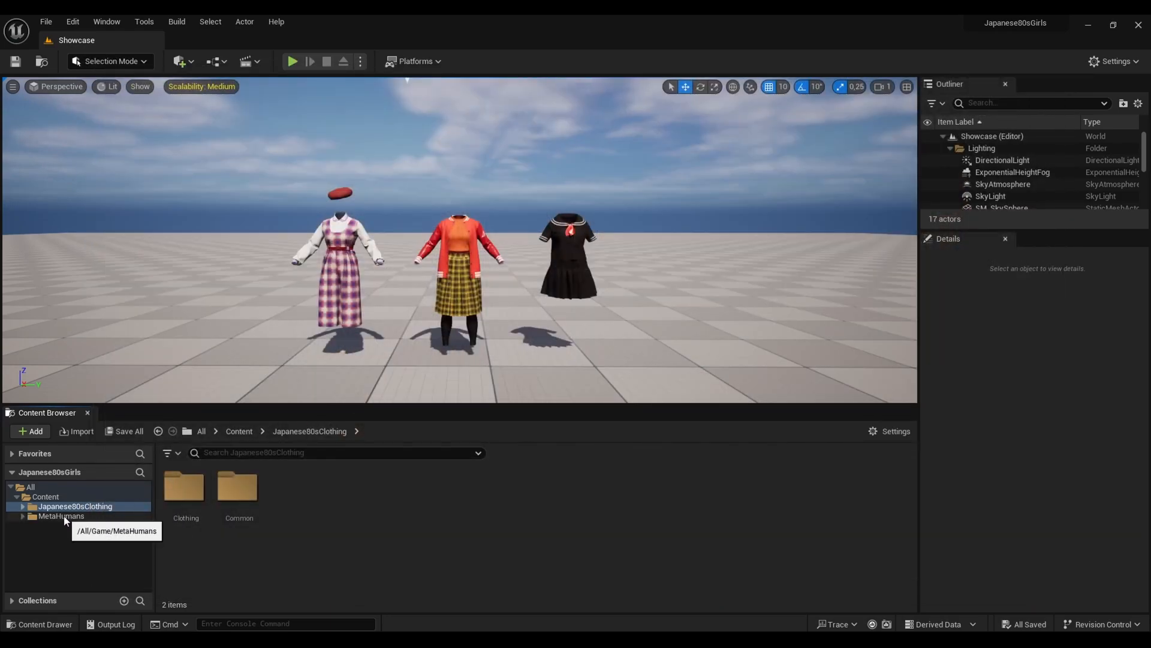
left_click(60, 515)
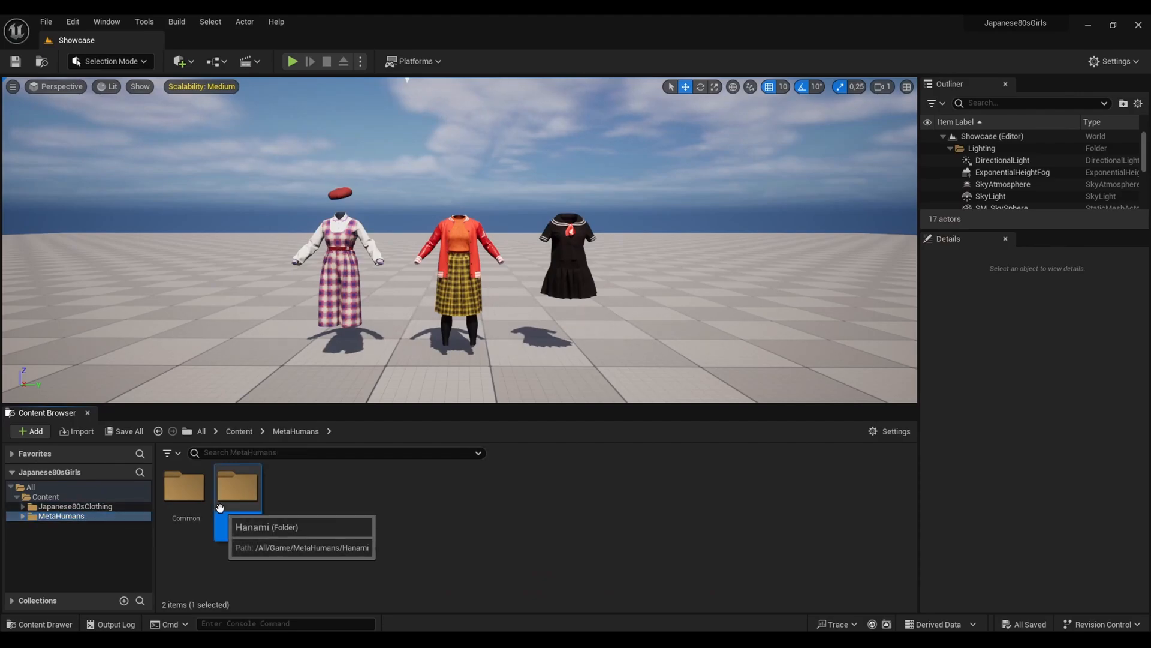
double_click(238, 487)
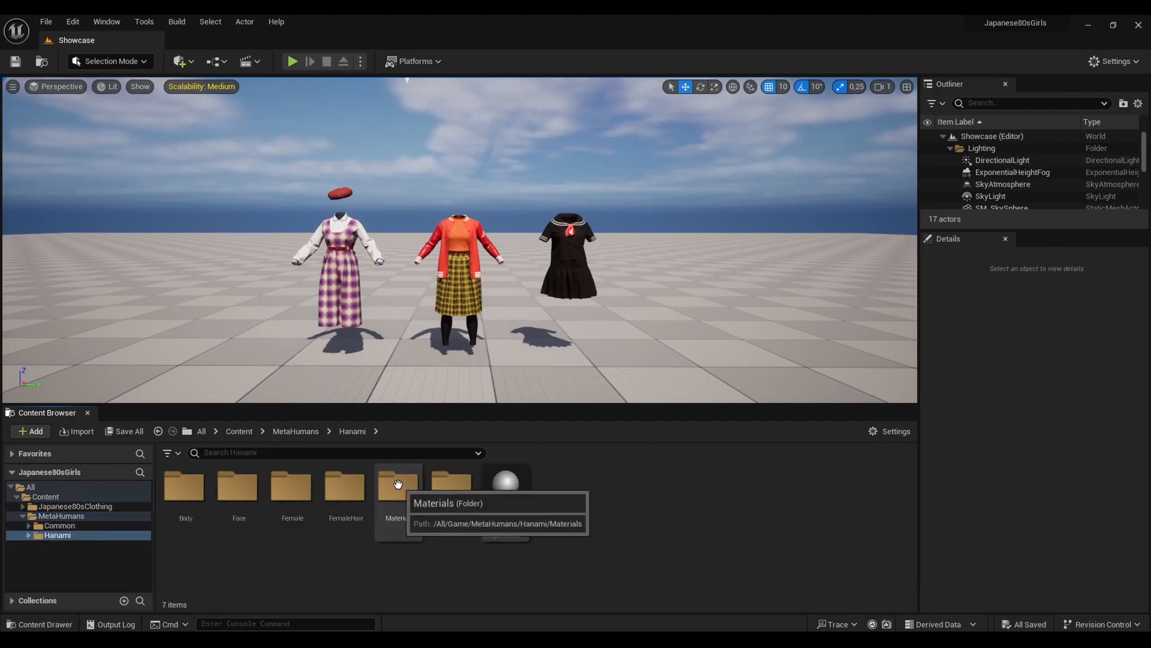
left_click(505, 488)
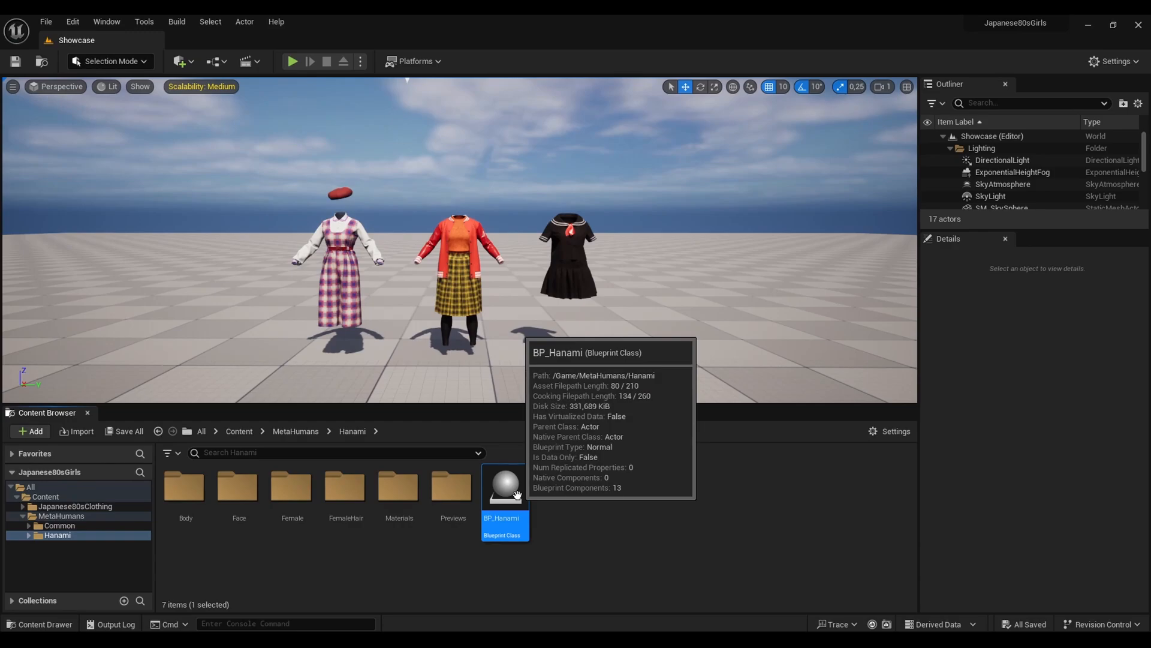
Open BP_Hanami and enable its missing plugins, Groom, and project settings
double_click(505, 486)
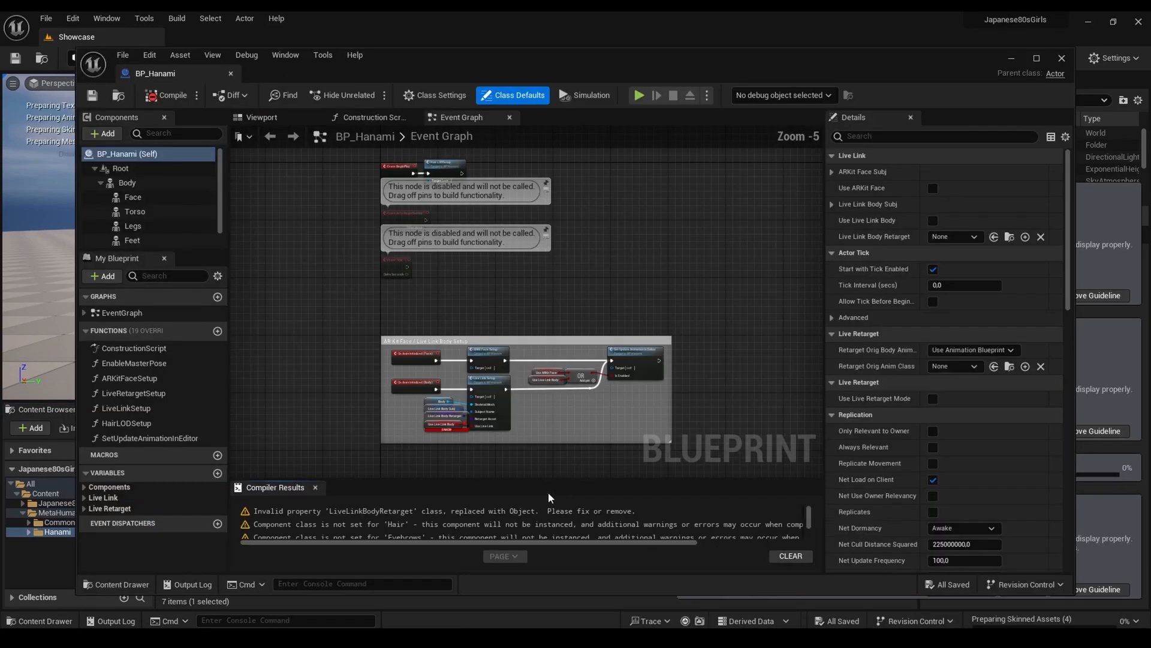
left_click(262, 117)
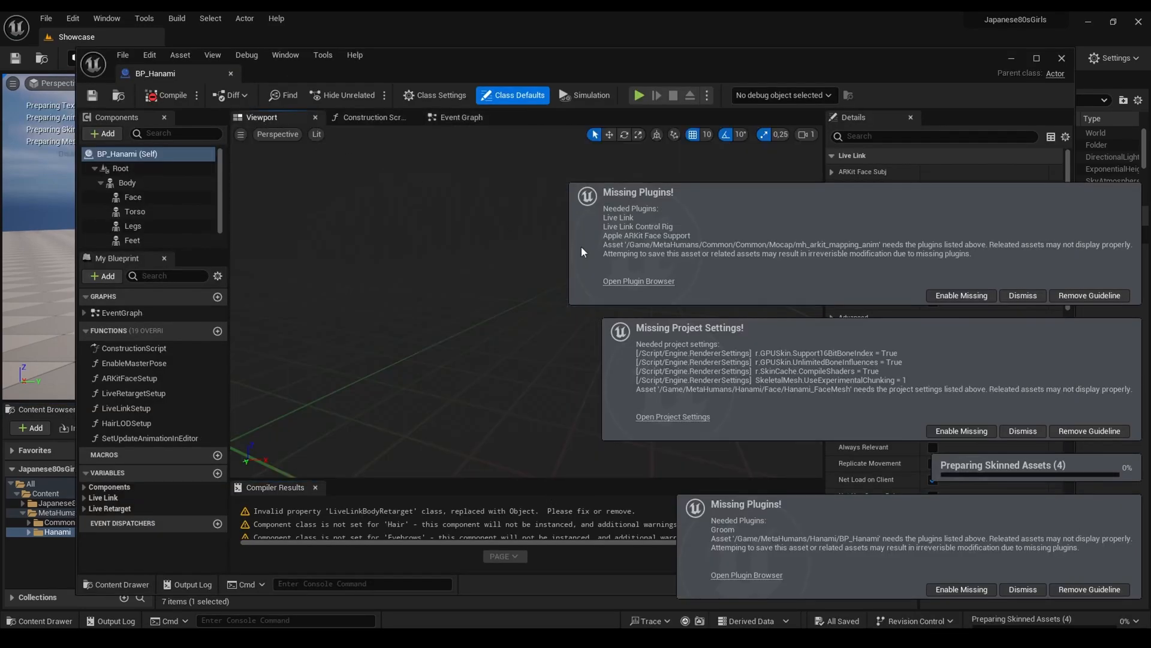
left_click(173, 95)
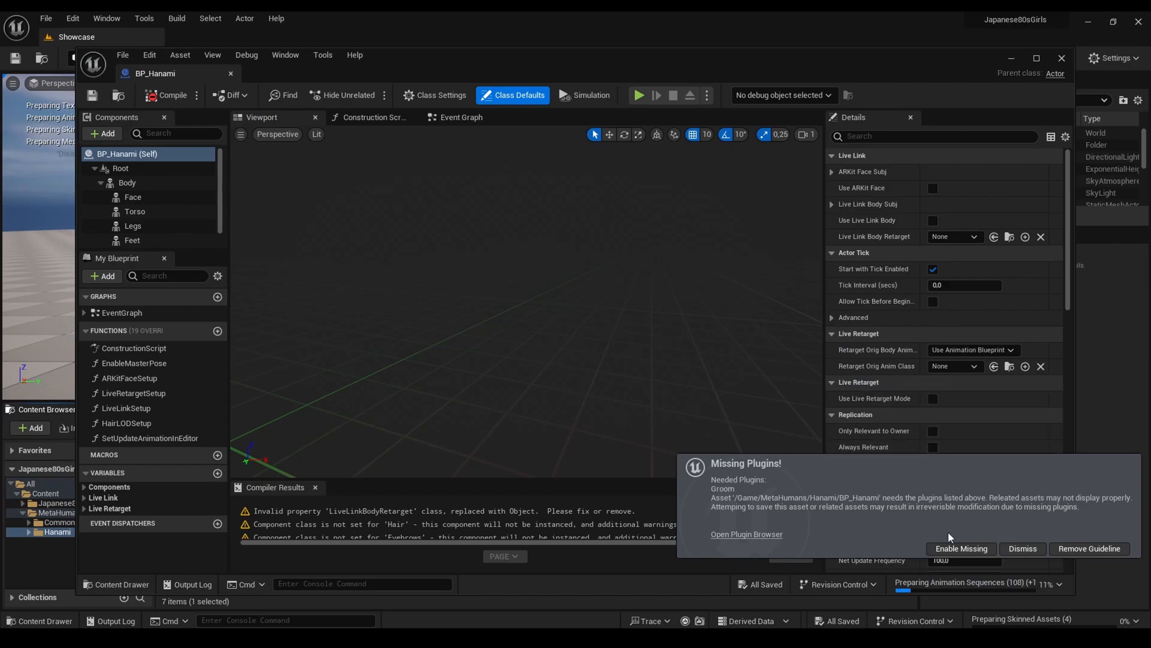
left_click(961, 548)
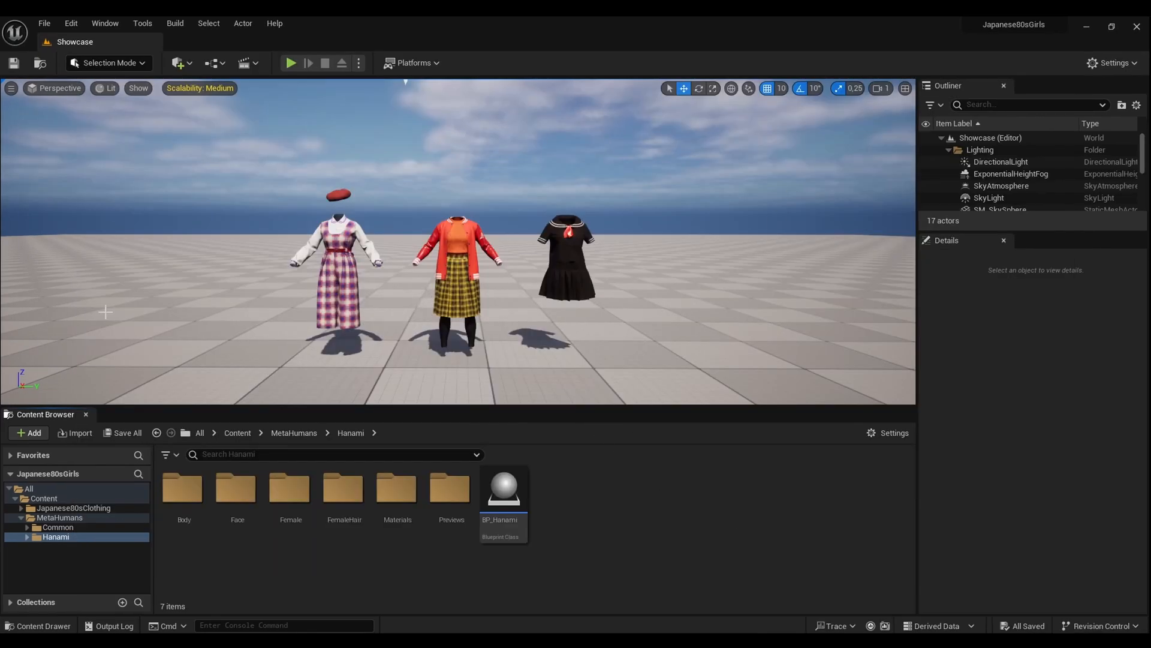
Reopen BP_Hanami in the Blueprint Editor and inspect its LODSync and Body components
left_click(503, 488)
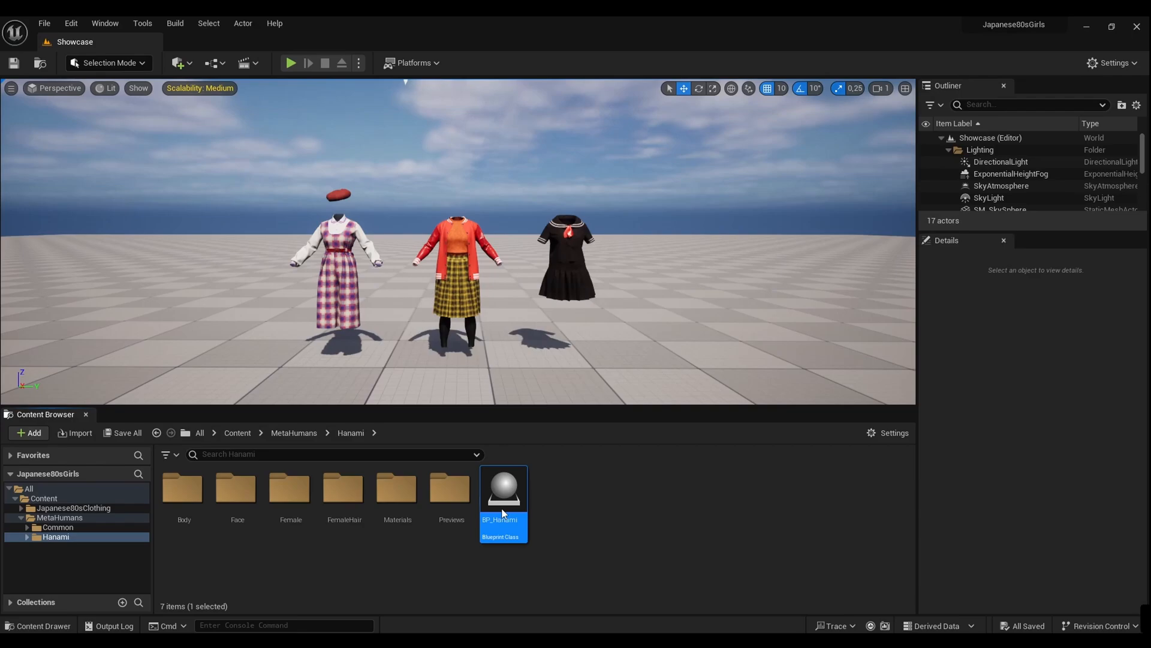
double_click(503, 489)
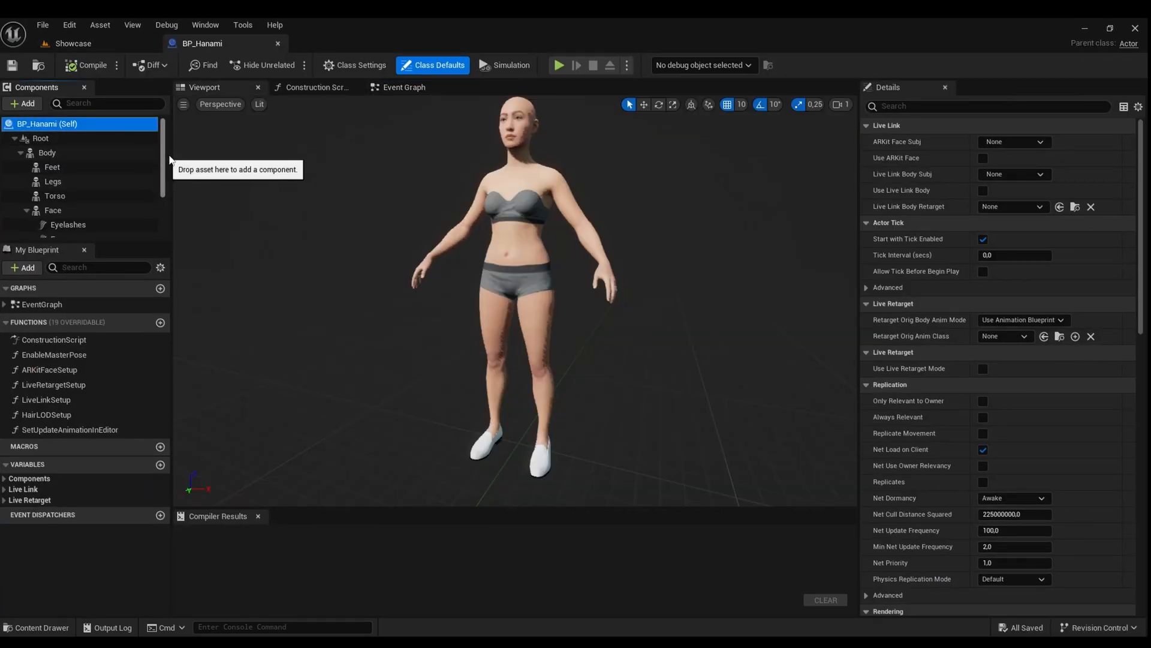
left_click(50, 230)
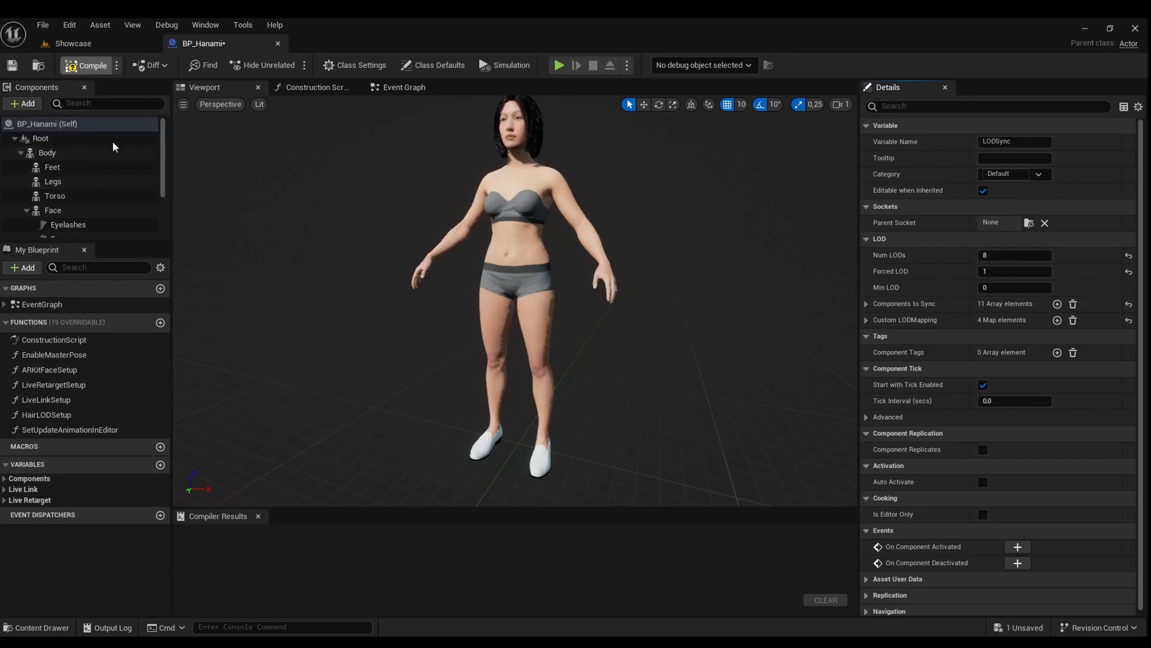
left_click(47, 152)
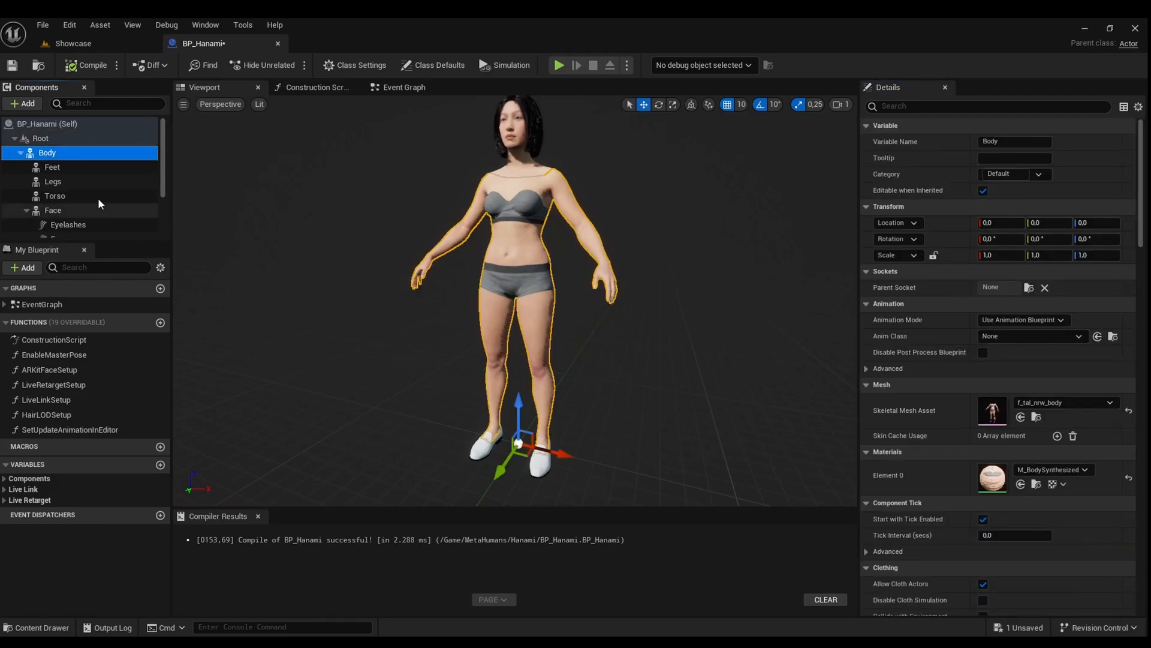
Assign SKM_Leggings as the Legs component's skeletal mesh
left_click(52, 167)
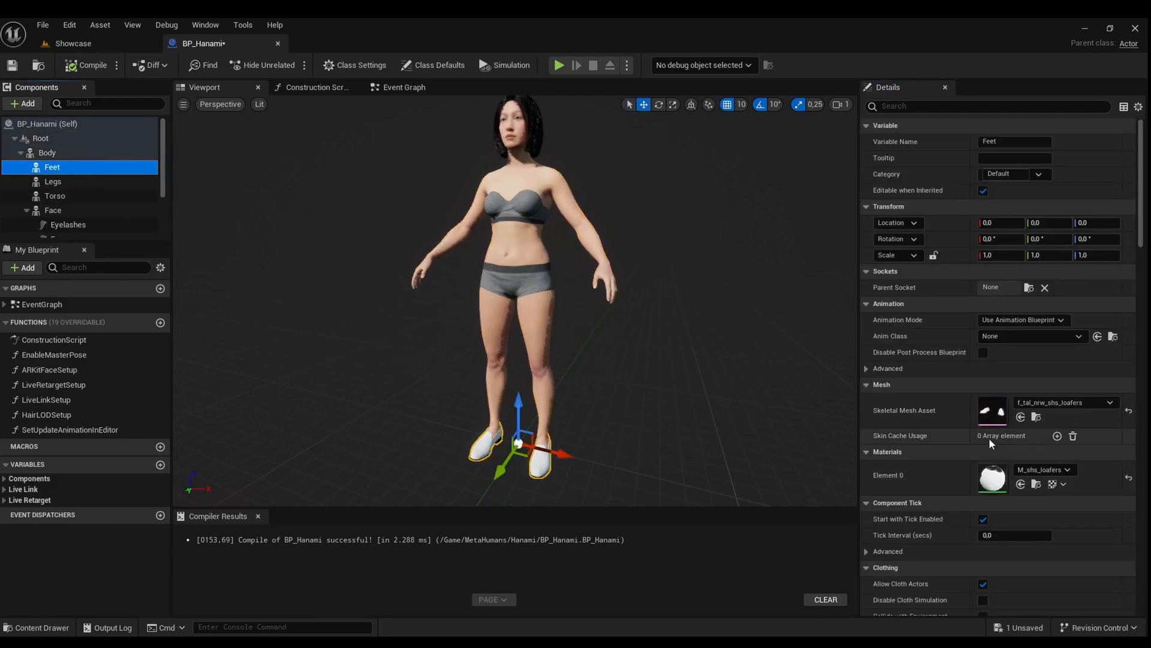
mouse_move(1128, 410)
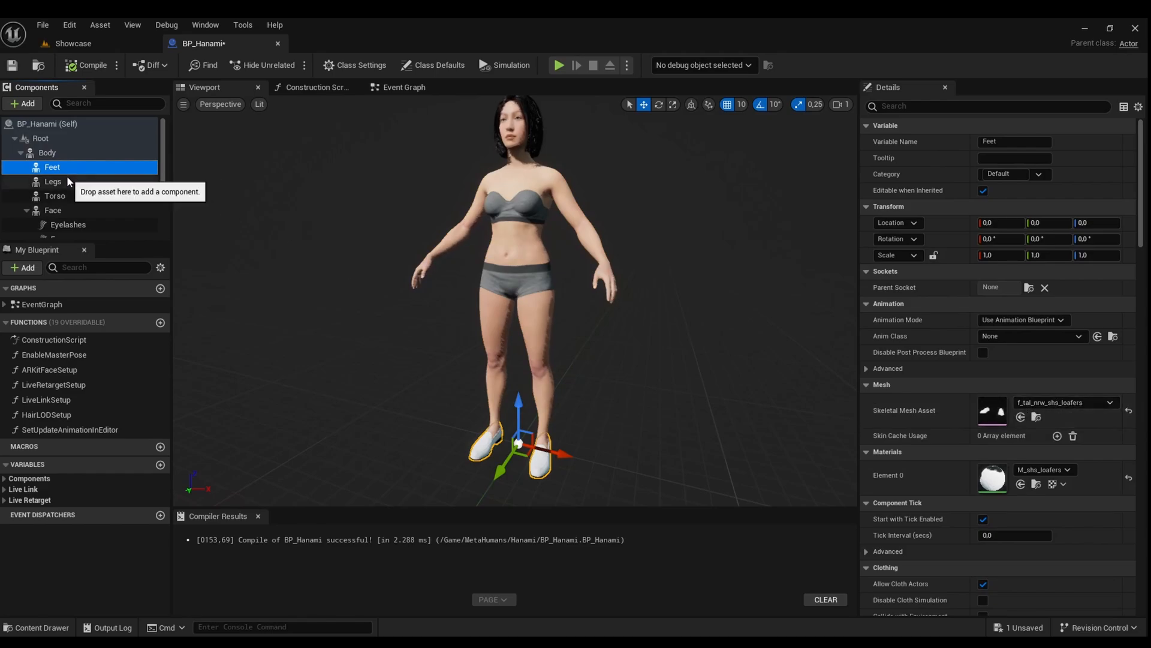
left_click(52, 181)
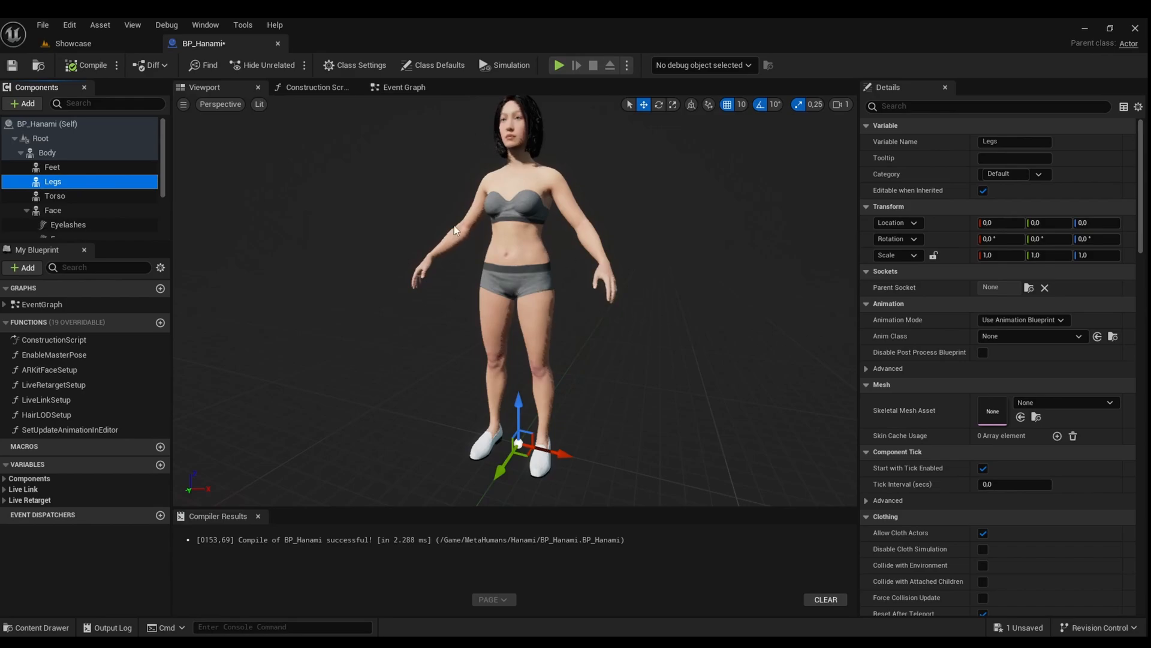
mouse_move(1110, 411)
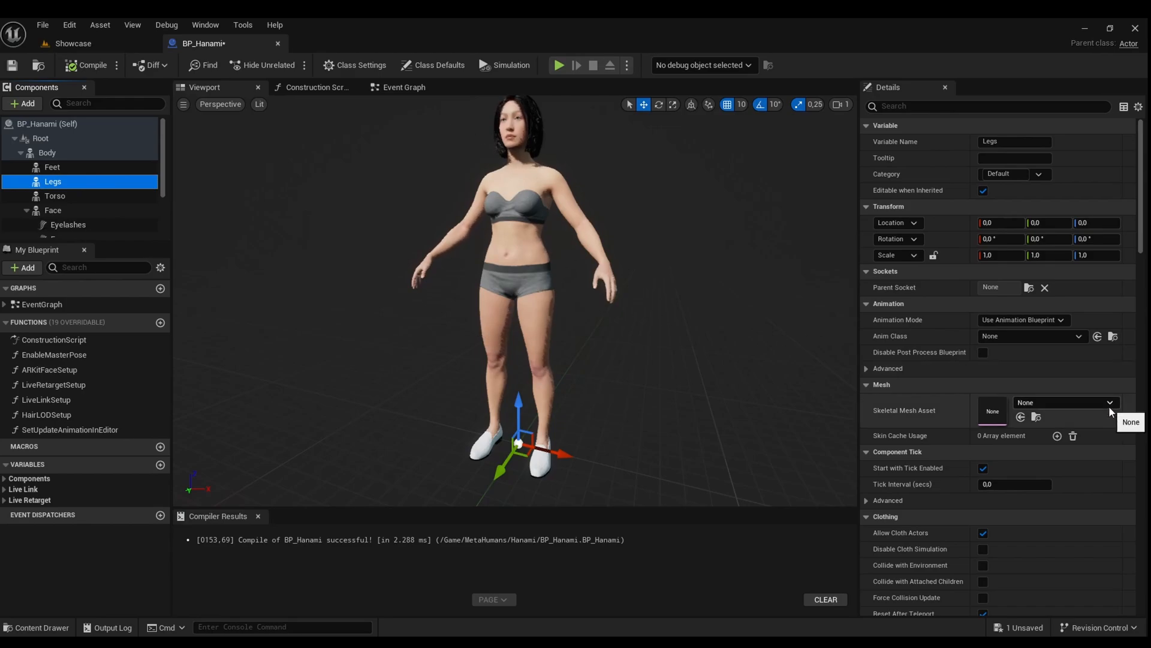
left_click(1109, 402)
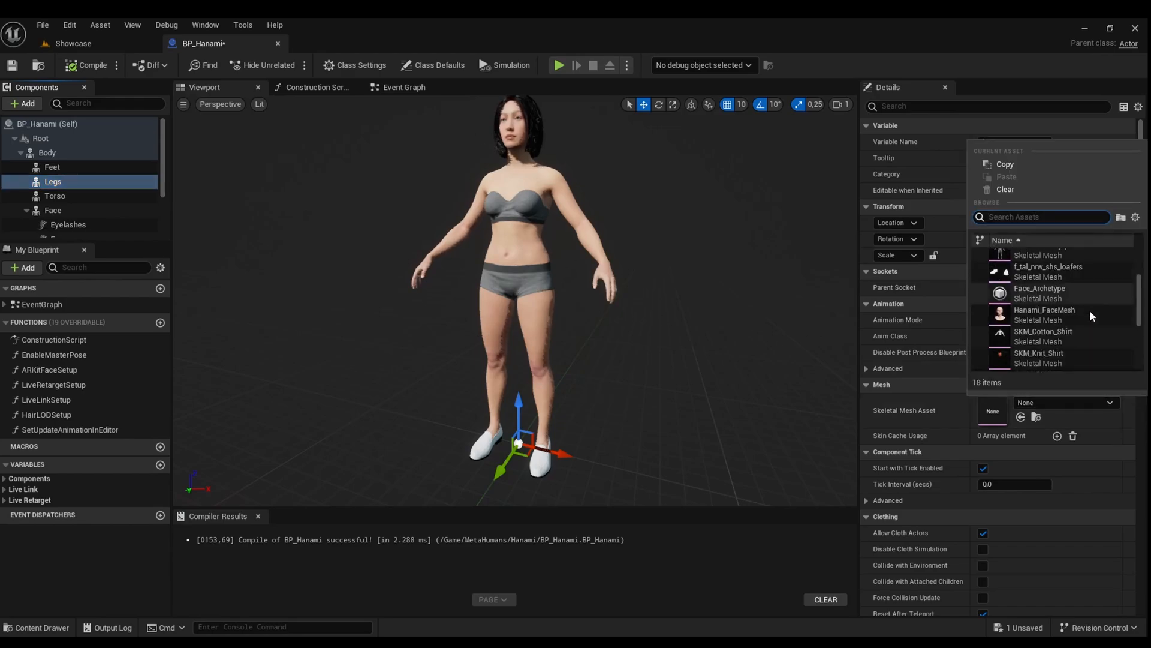
scroll("down", 3)
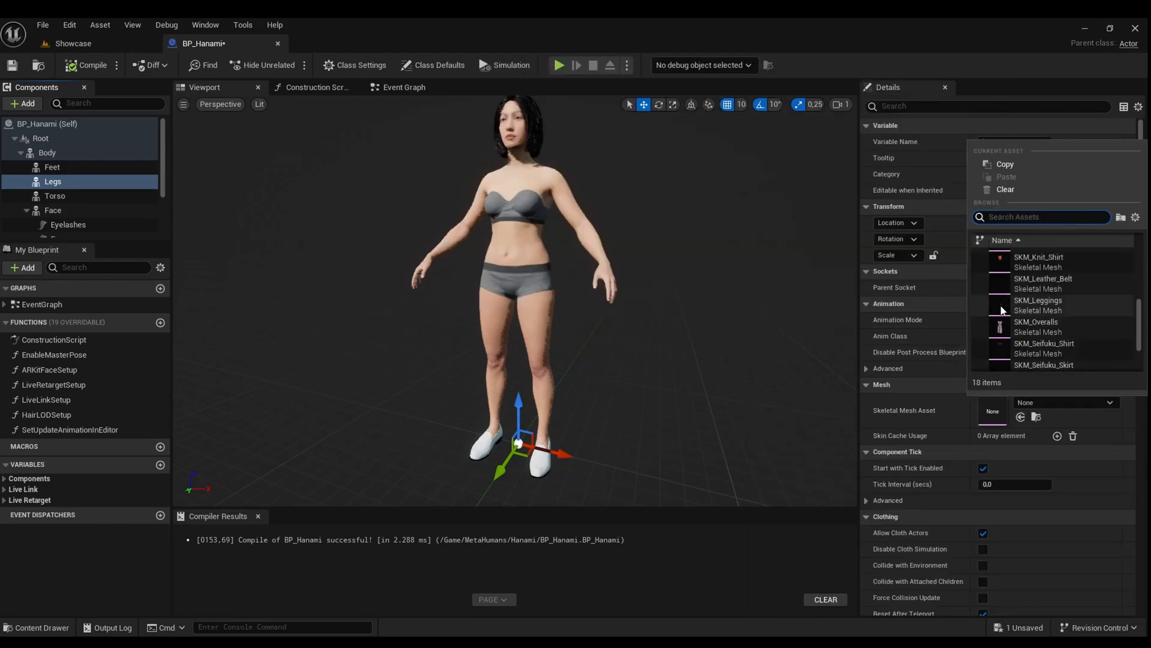
mouse_move(1038, 300)
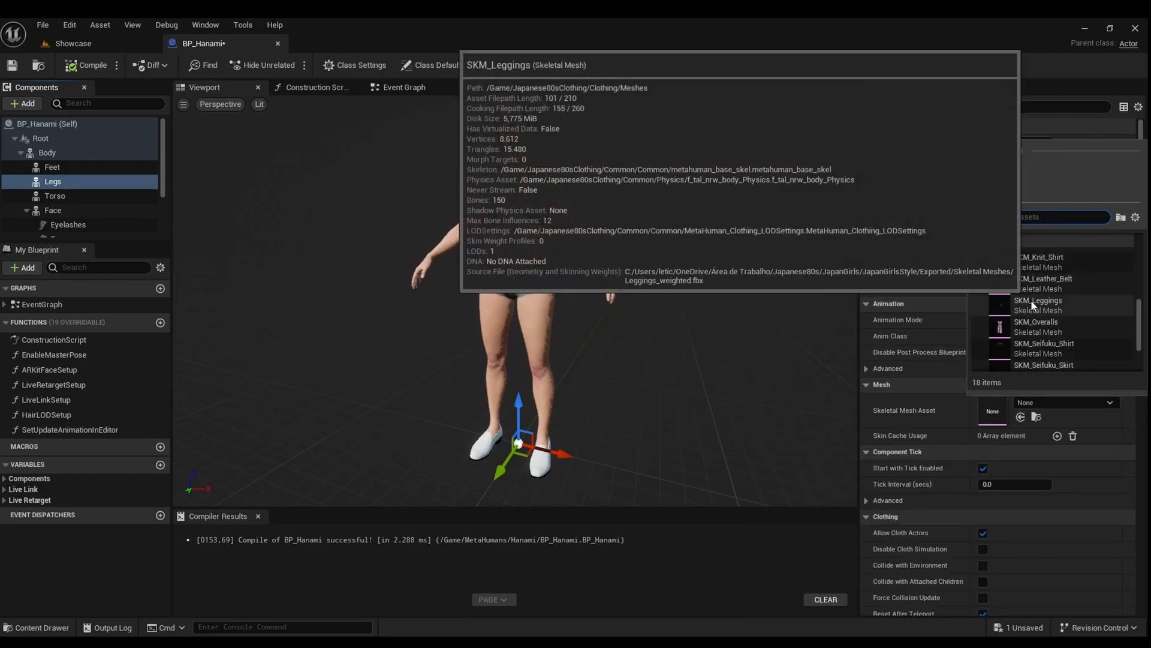
left_click(1039, 301)
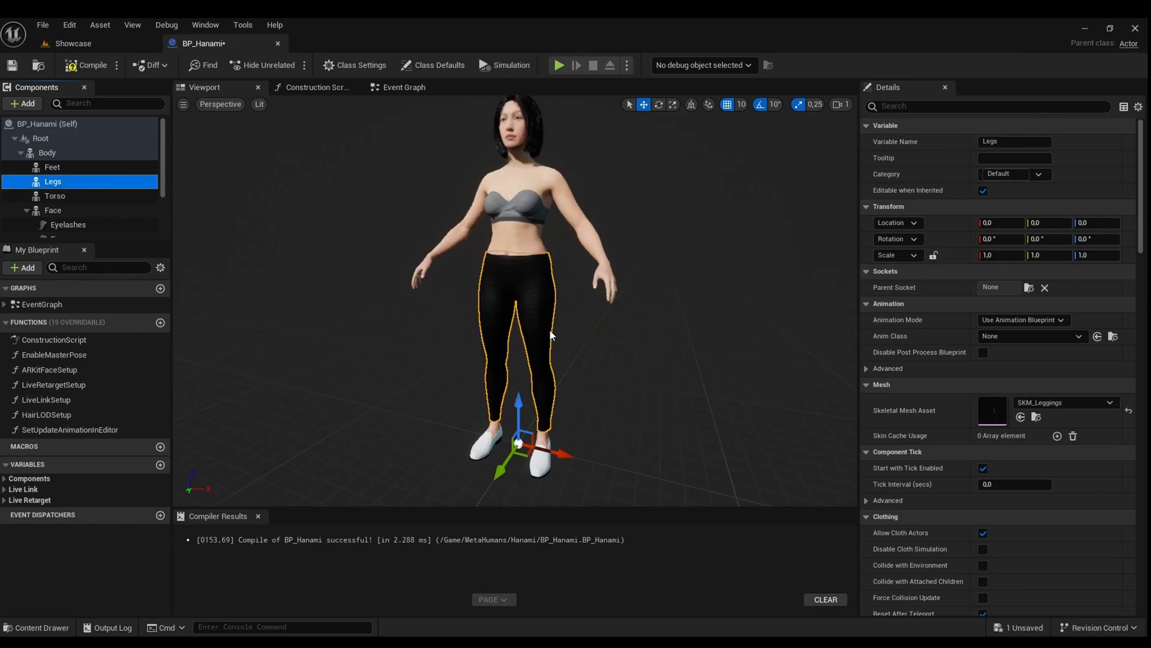
mouse_move(27, 214)
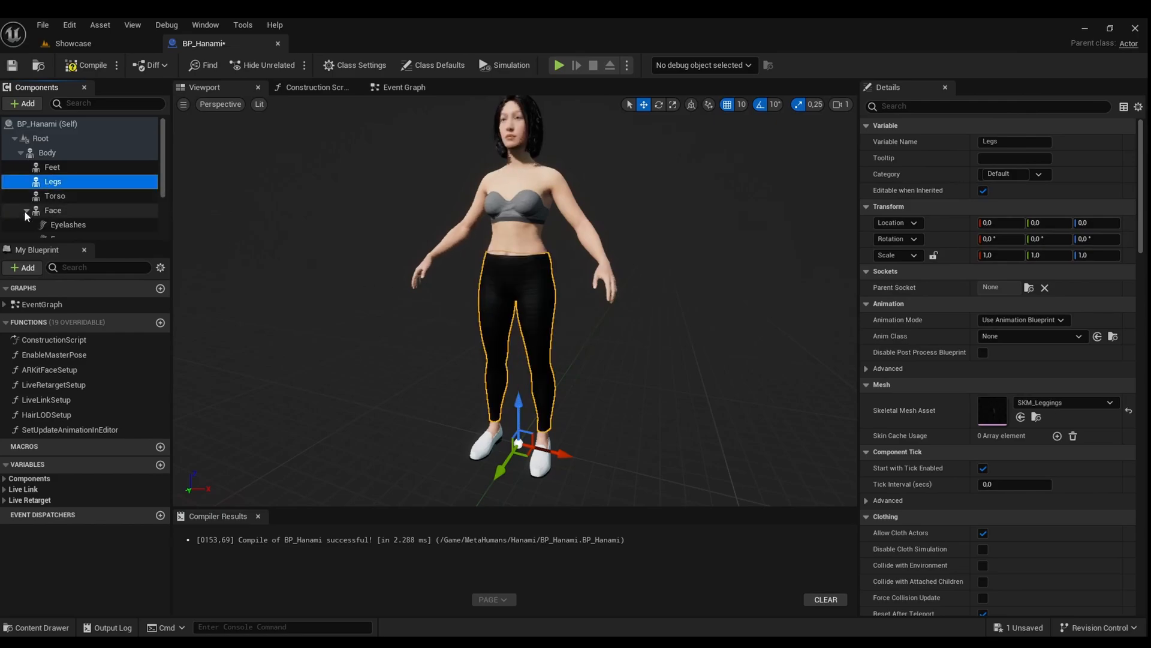
Set the Torso component's skeletal mesh to SKM_Knit_Shirt
left_click(55, 196)
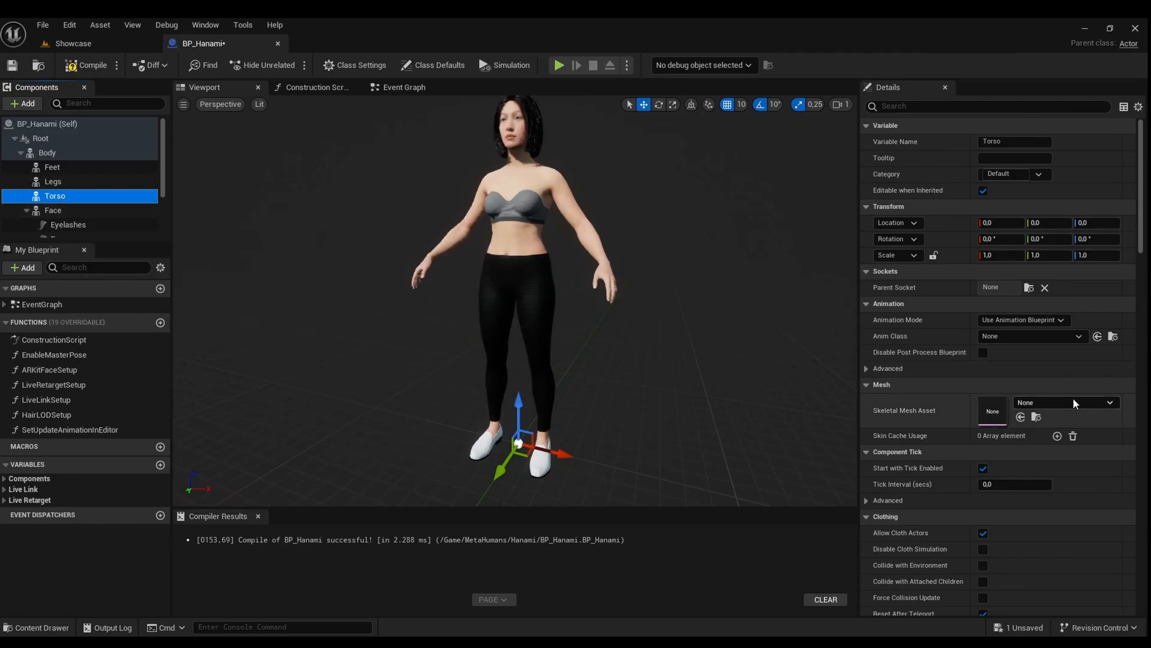
left_click(1109, 402)
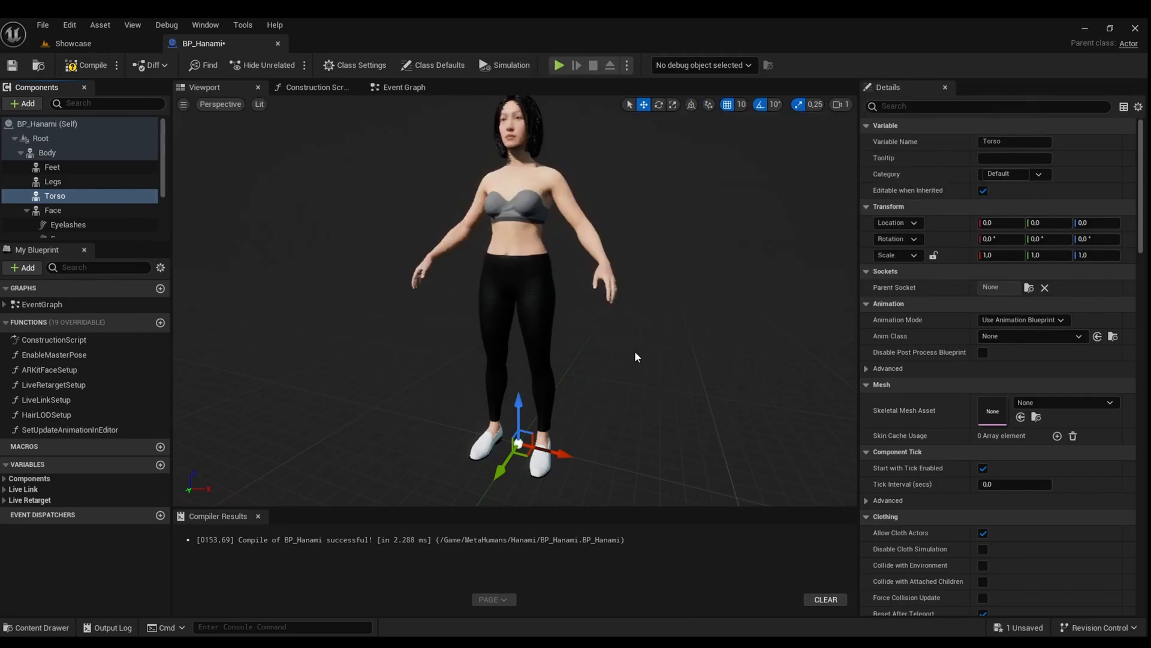
left_click(1065, 403)
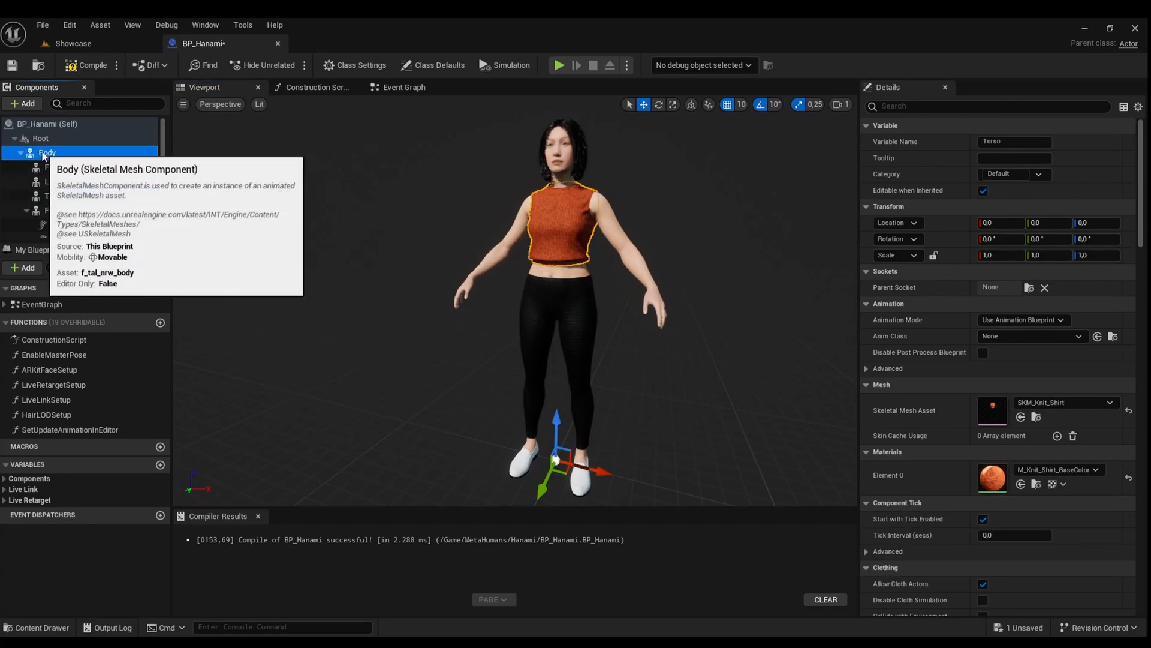
Add Skeletal Mesh components under Body, naming them Torso2 and Legs2
left_click(41, 153)
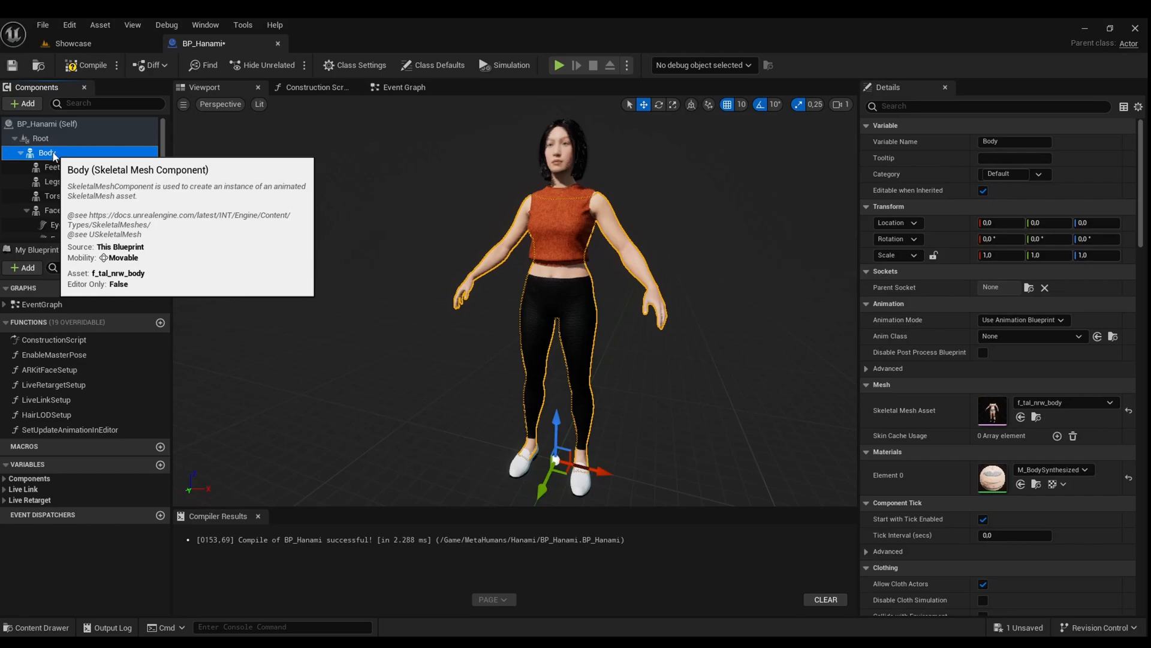
left_click(23, 103)
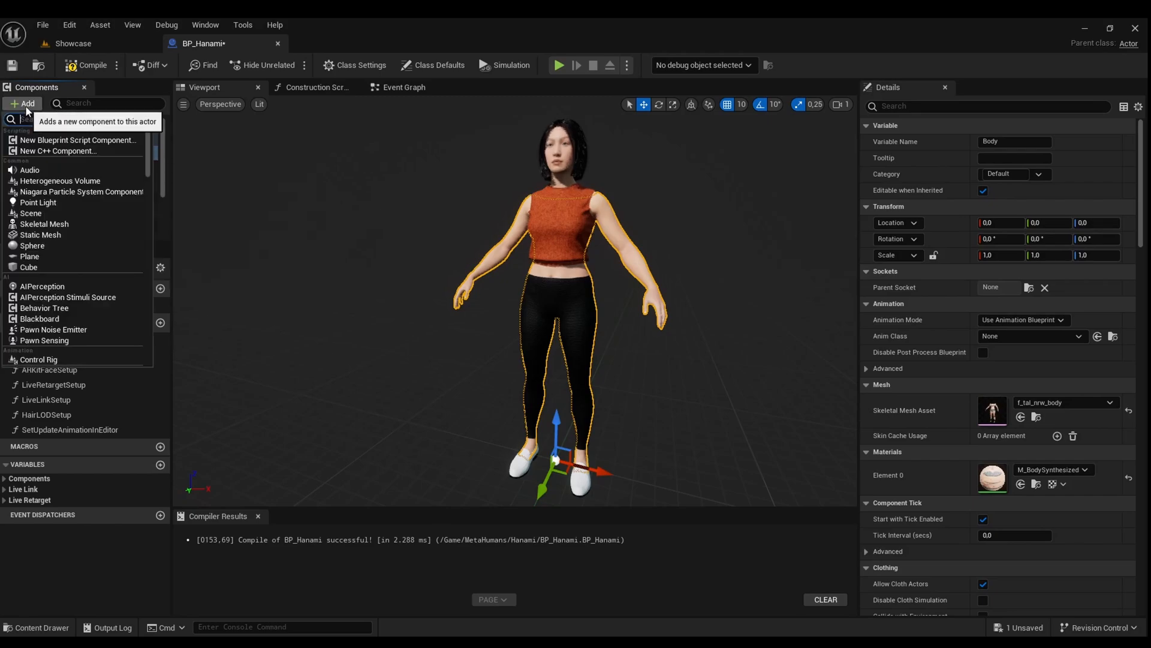
type("skel")
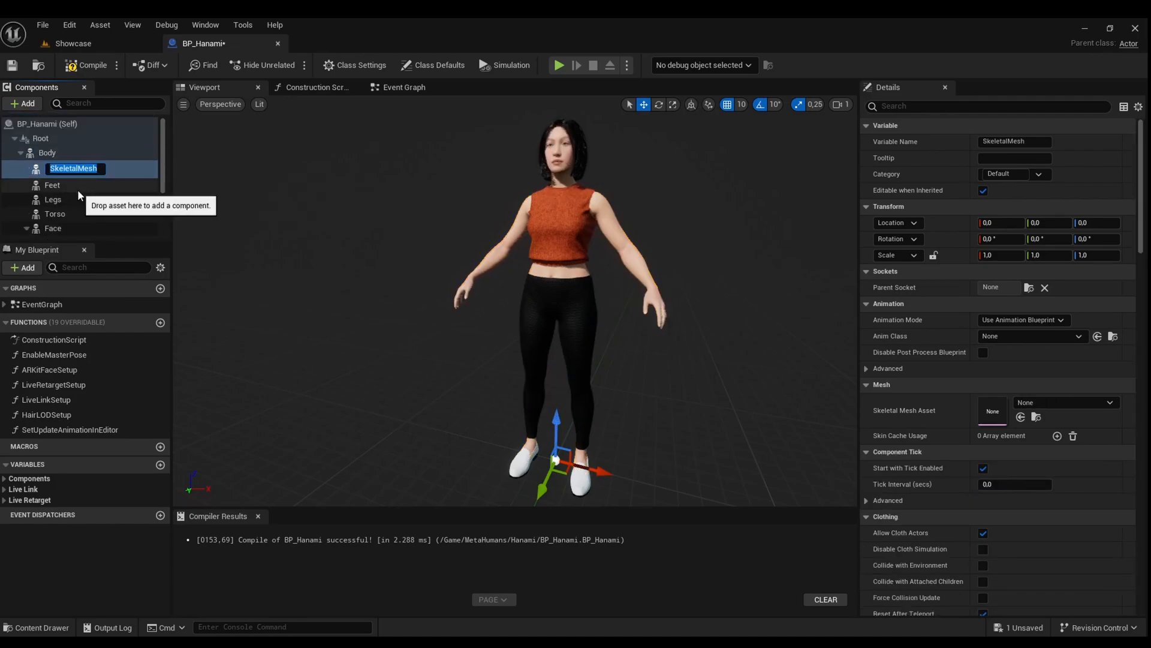
type("Torso2")
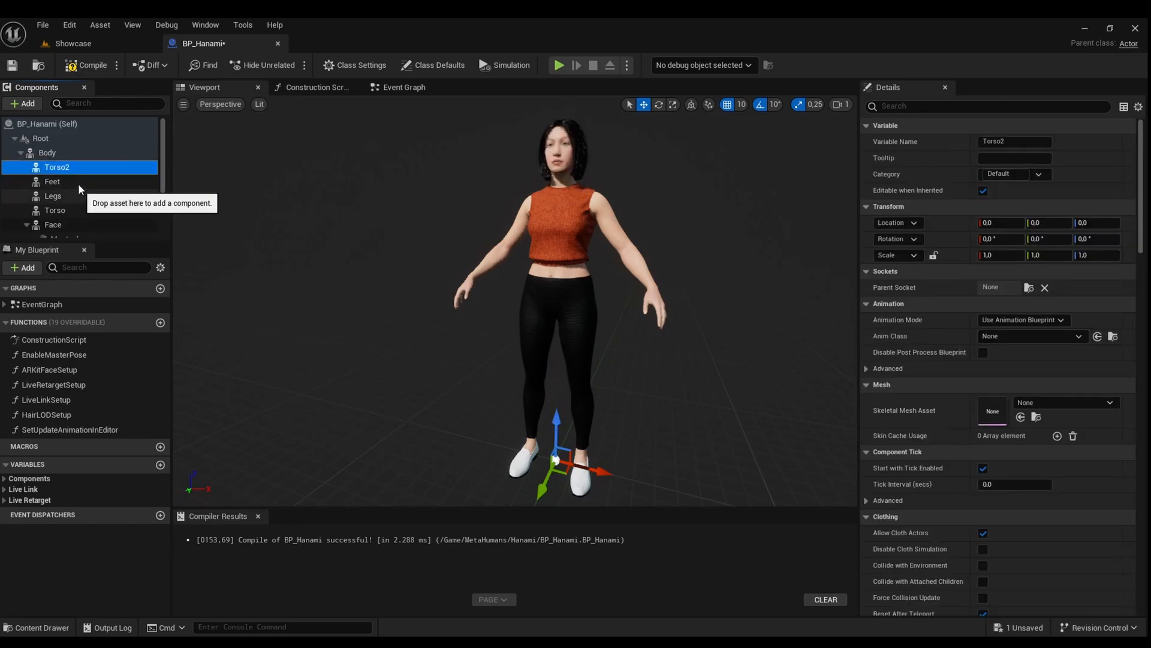
mouse_move(162, 211)
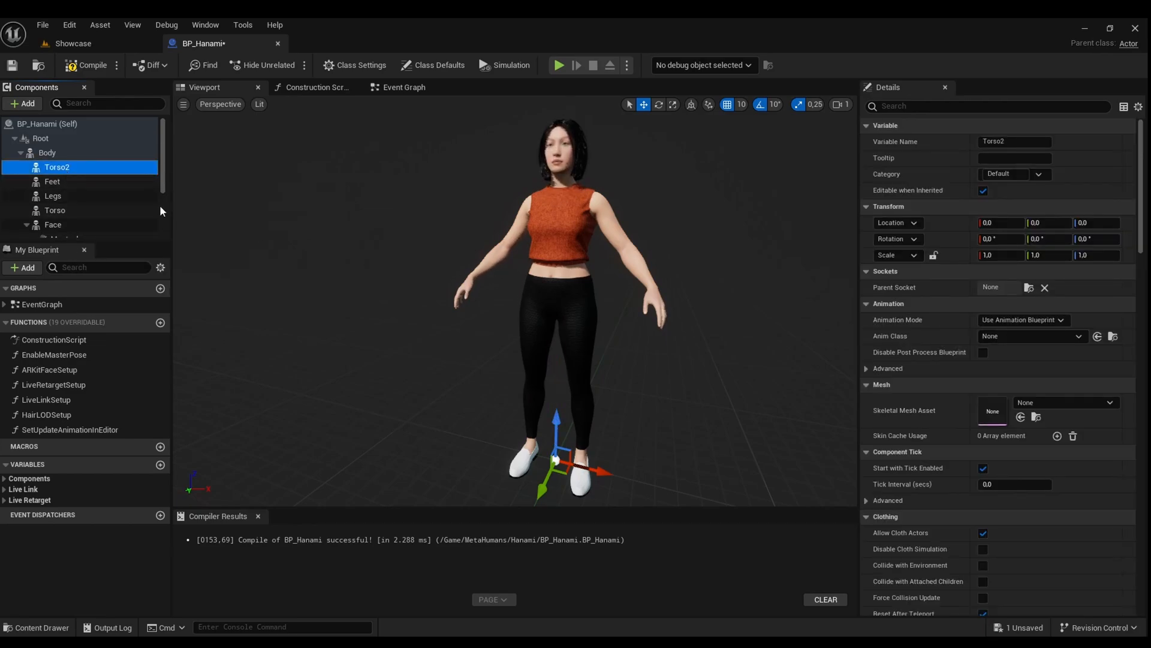
left_click(47, 152)
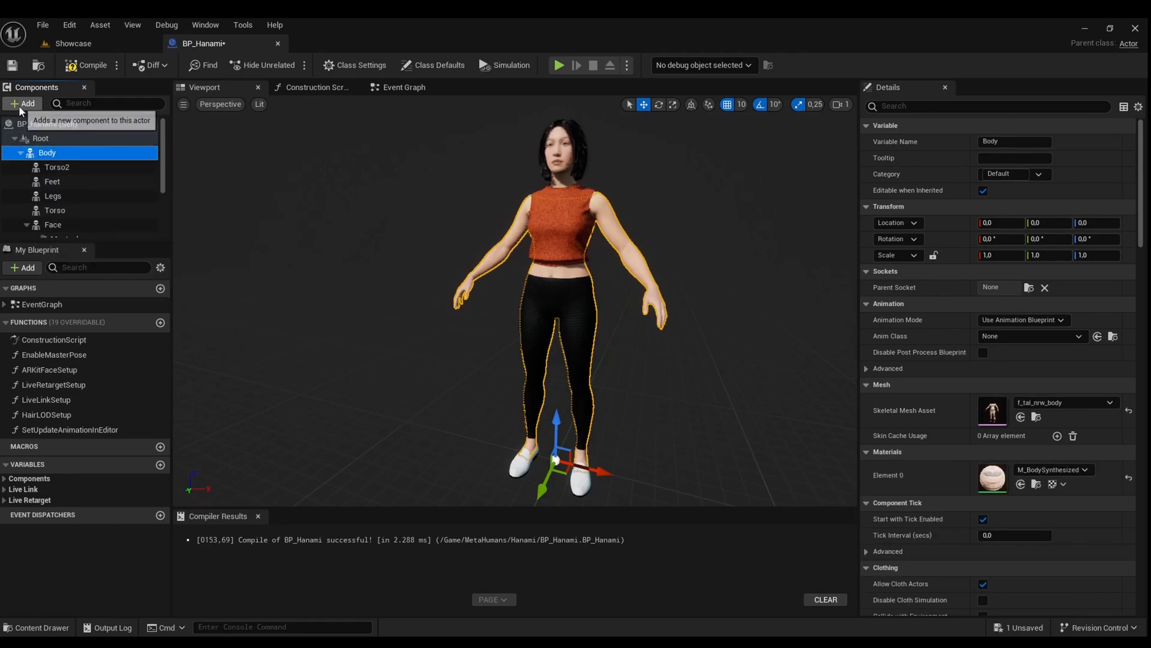
left_click(23, 103)
type("Legs2")
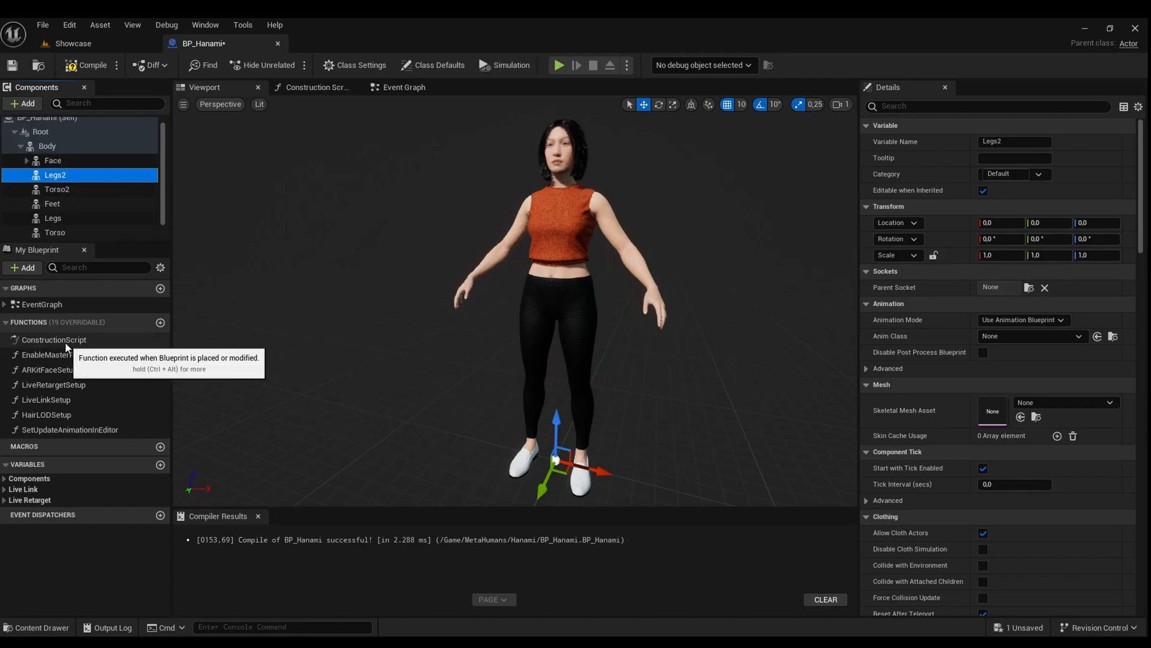
Give Torso2 SKM_Varsity_Jacket and Legs2 SKM_Wool_Skirt, then view the Construction Script
left_click(57, 189)
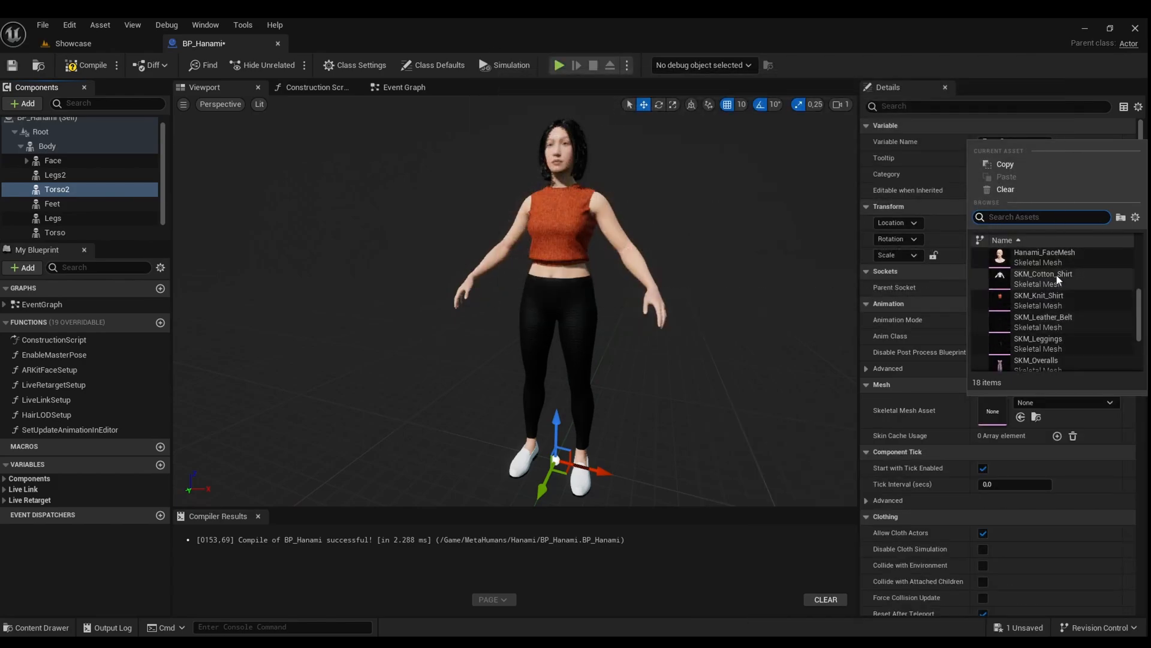
scroll("down", 3)
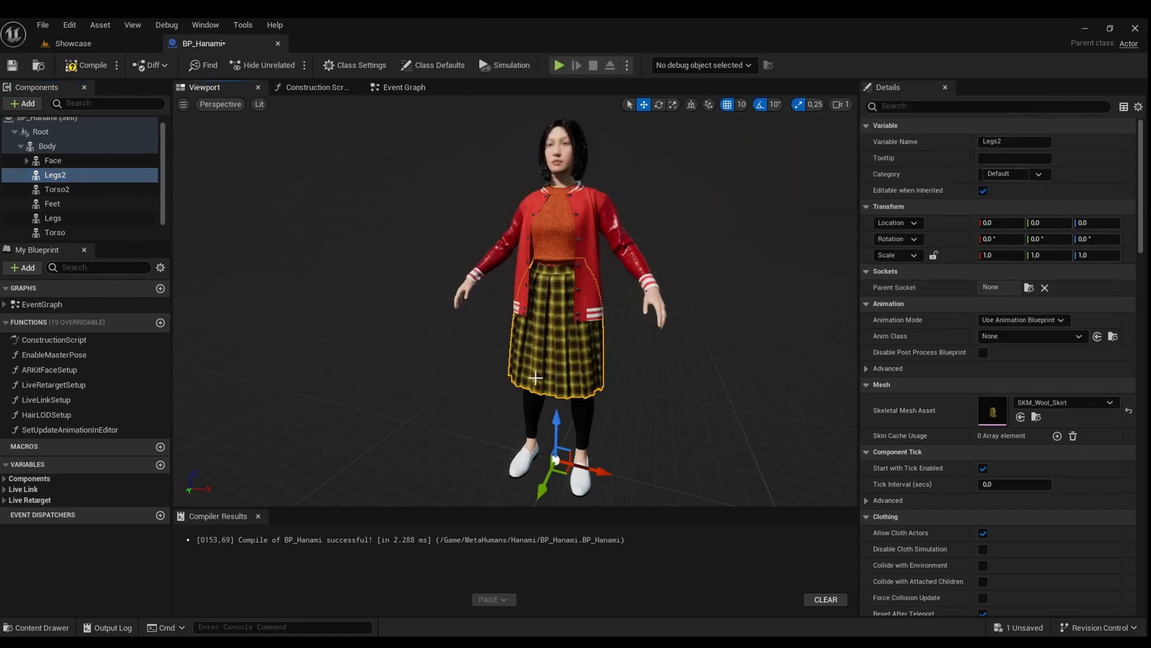
left_click(54, 340)
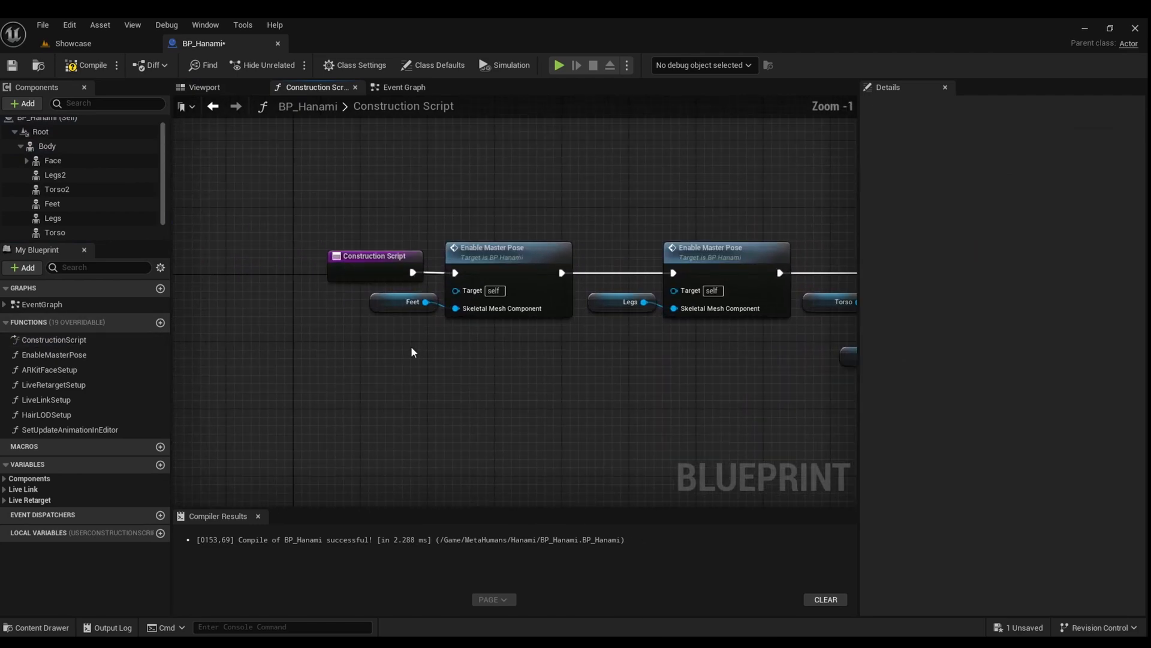
Connect Torso2 and Legs2 references to the construction script's Enable Master Pose nodes
scroll("down", 3)
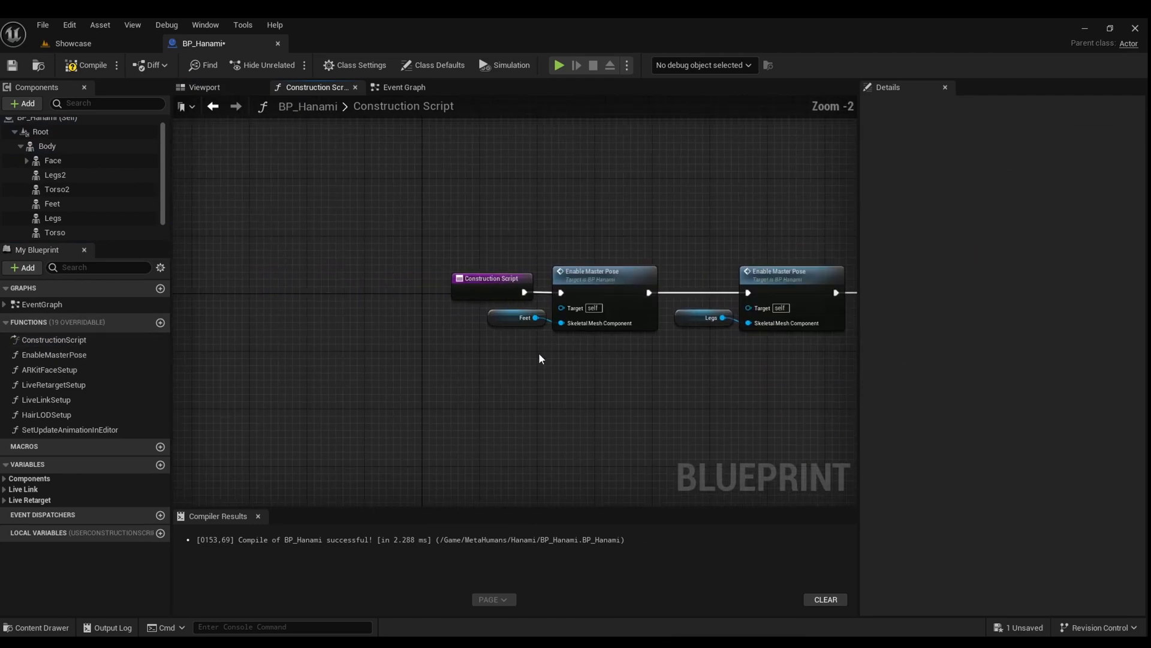
scroll("down", 3)
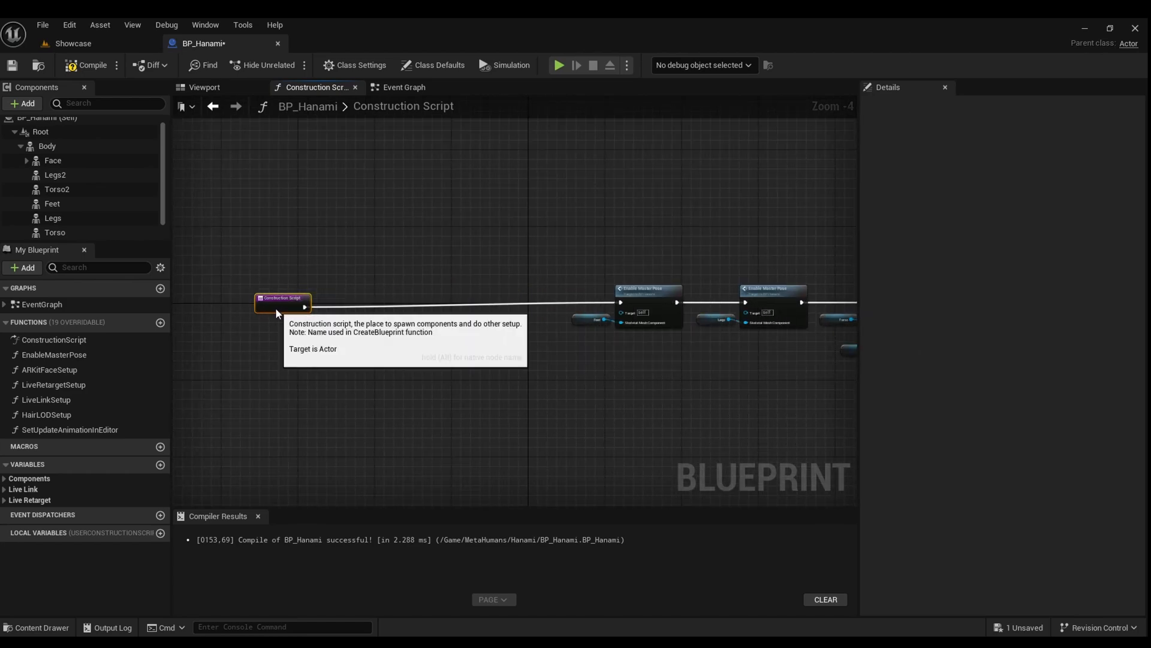
left_click(643, 288)
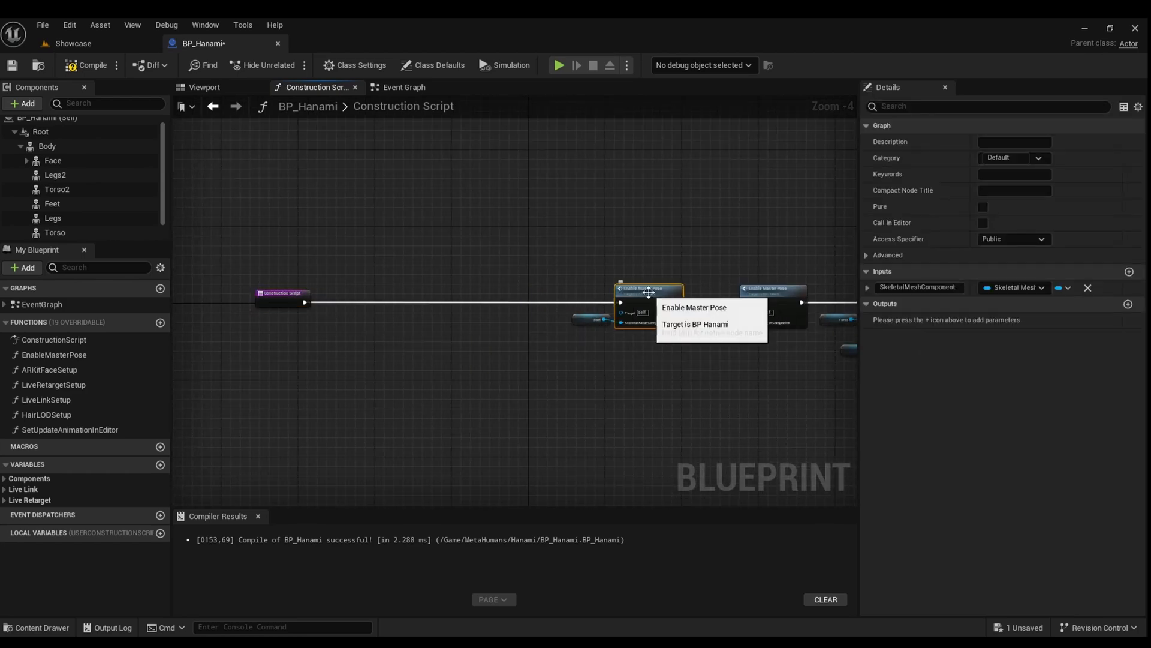
mouse_move(493, 279)
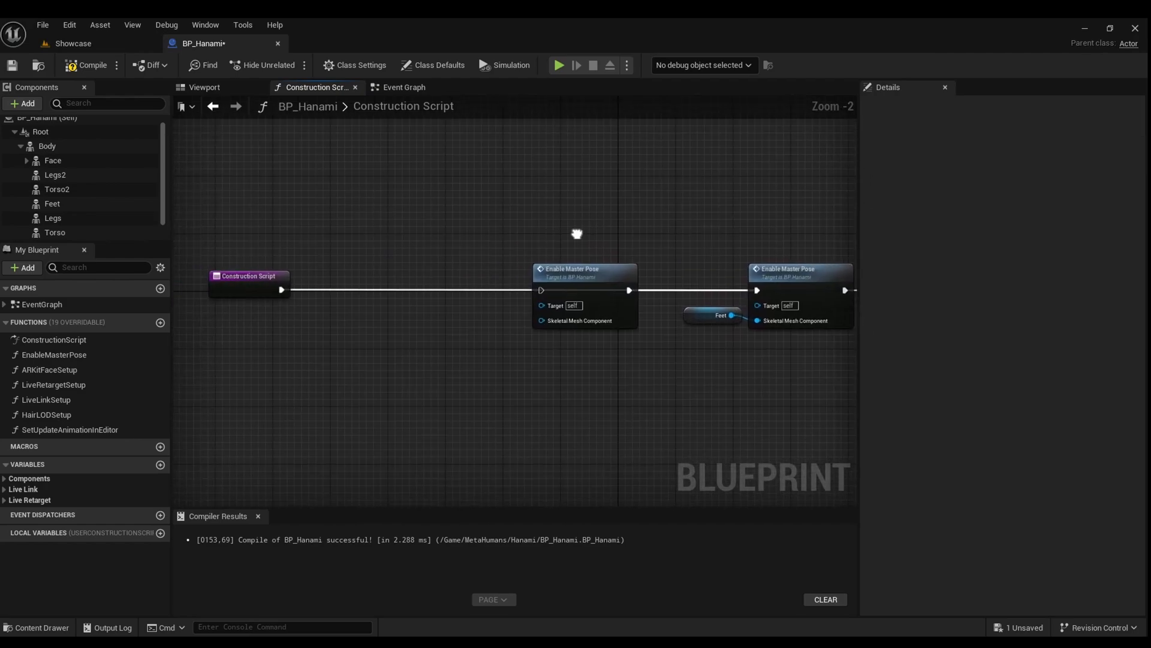
left_click(56, 189)
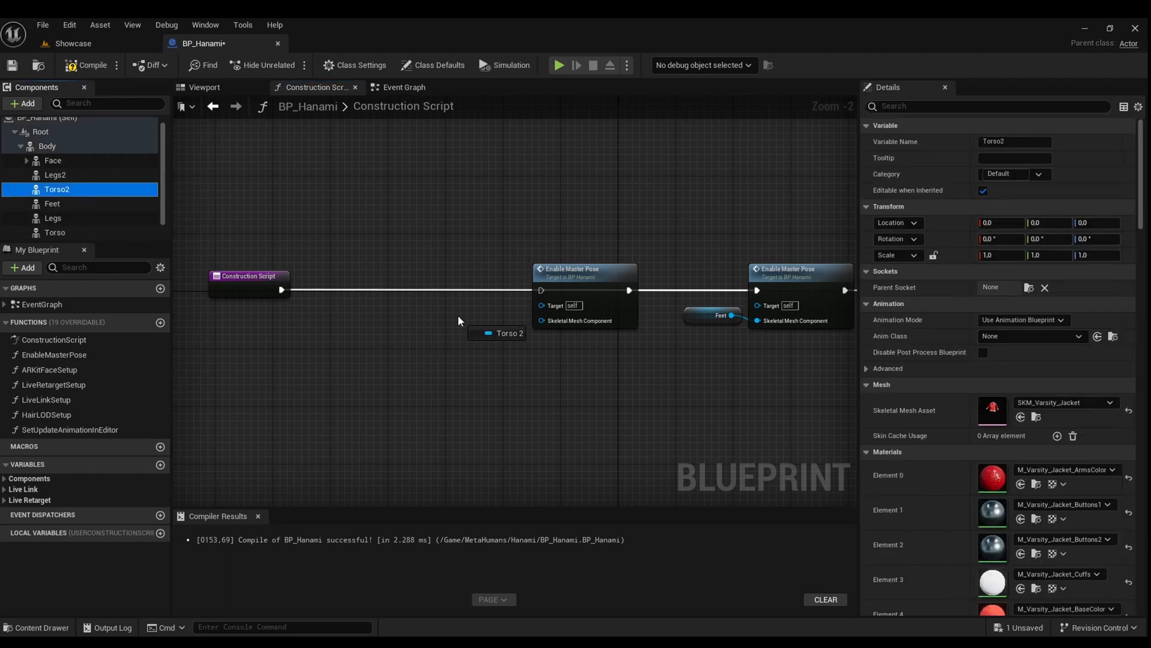
left_click(504, 333)
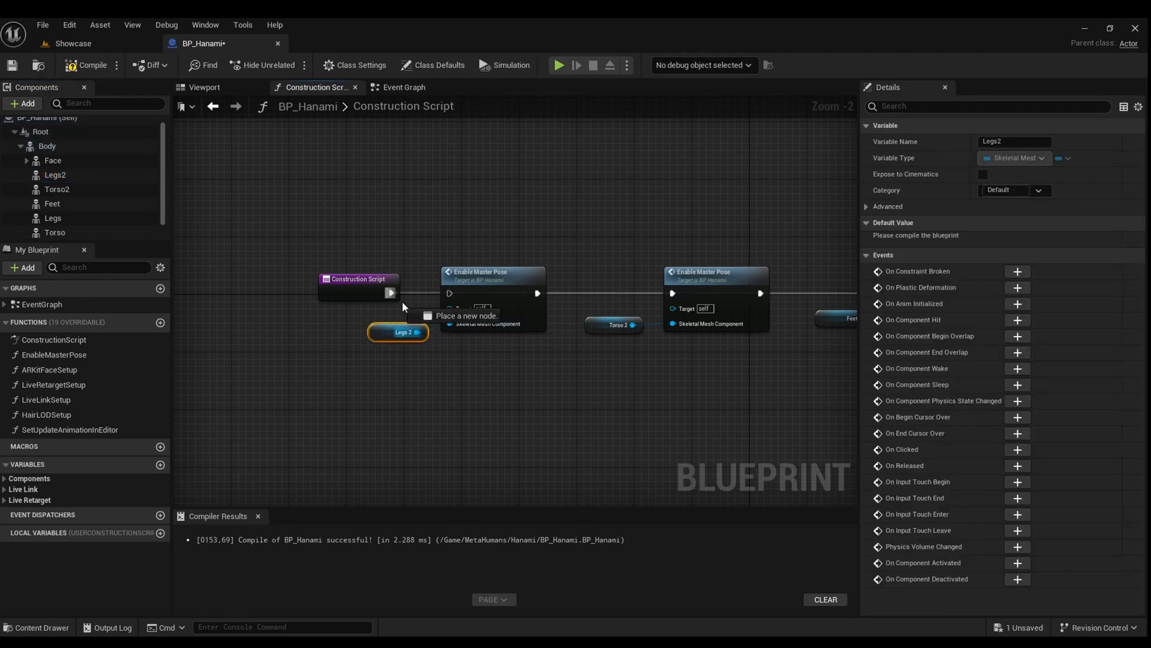
left_click(382, 356)
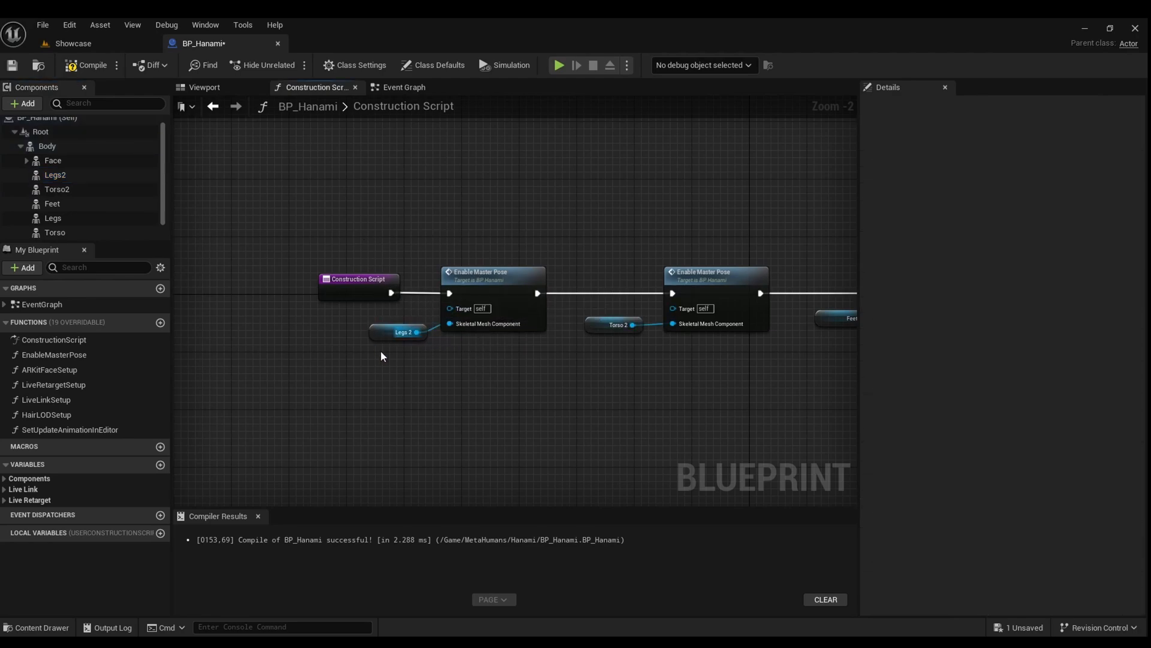
left_click(394, 332)
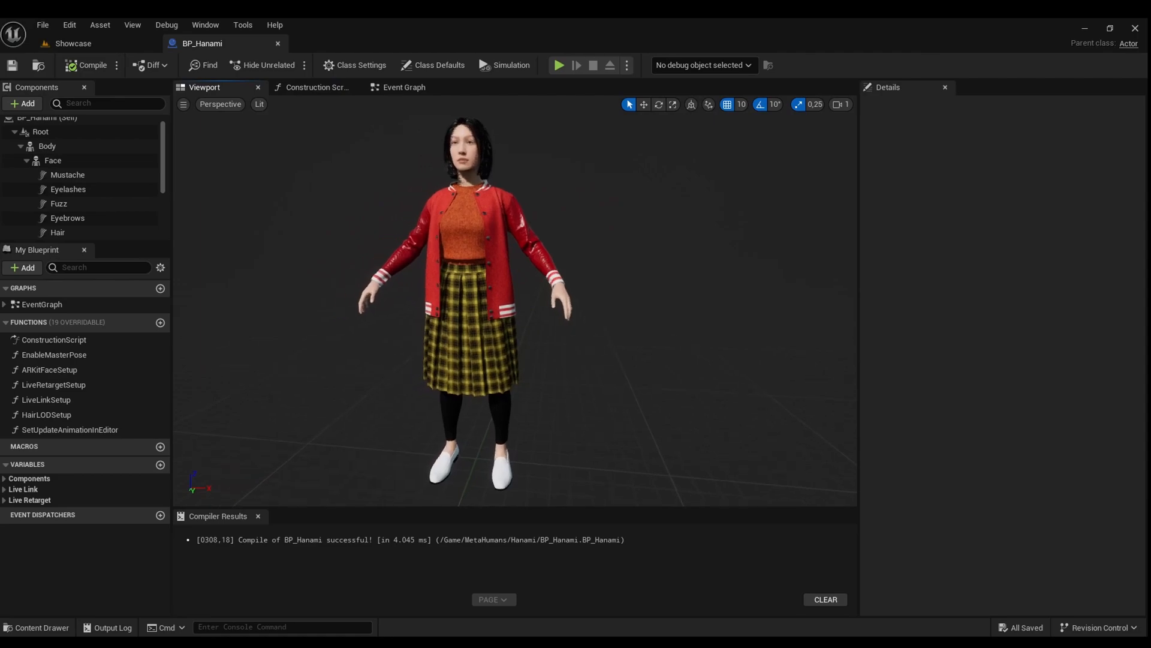
Switch back to the Showcase level tab
left_click(66, 43)
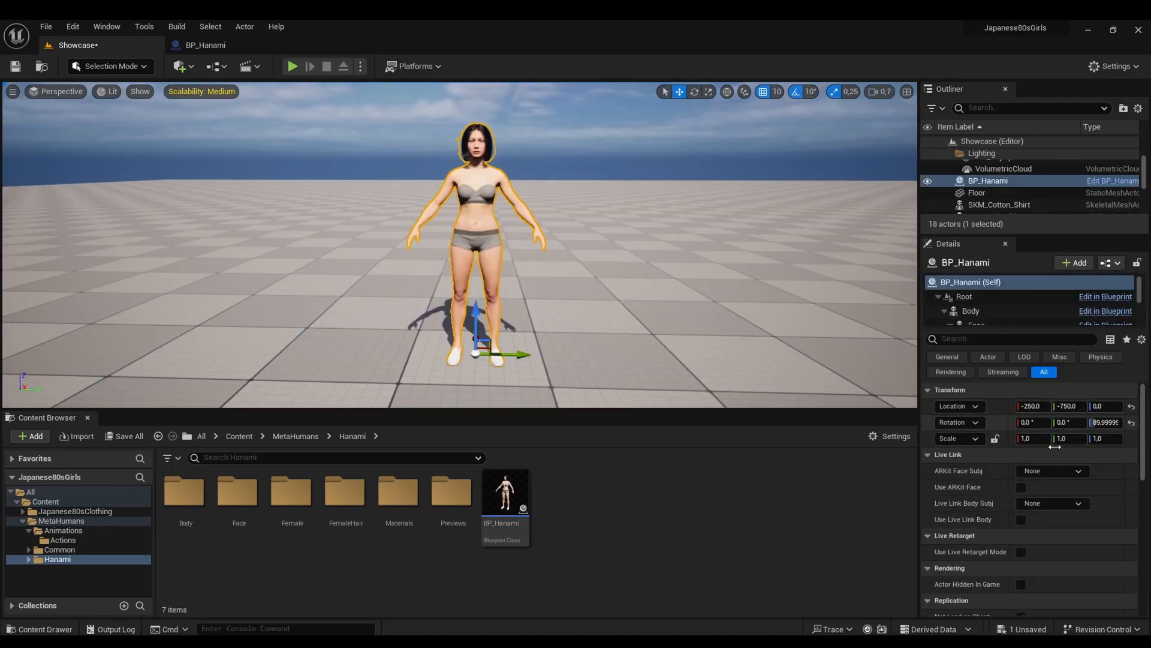
View the dressed Hanami in the Showcase level in a full-screen F11 viewport
scroll("down", 3)
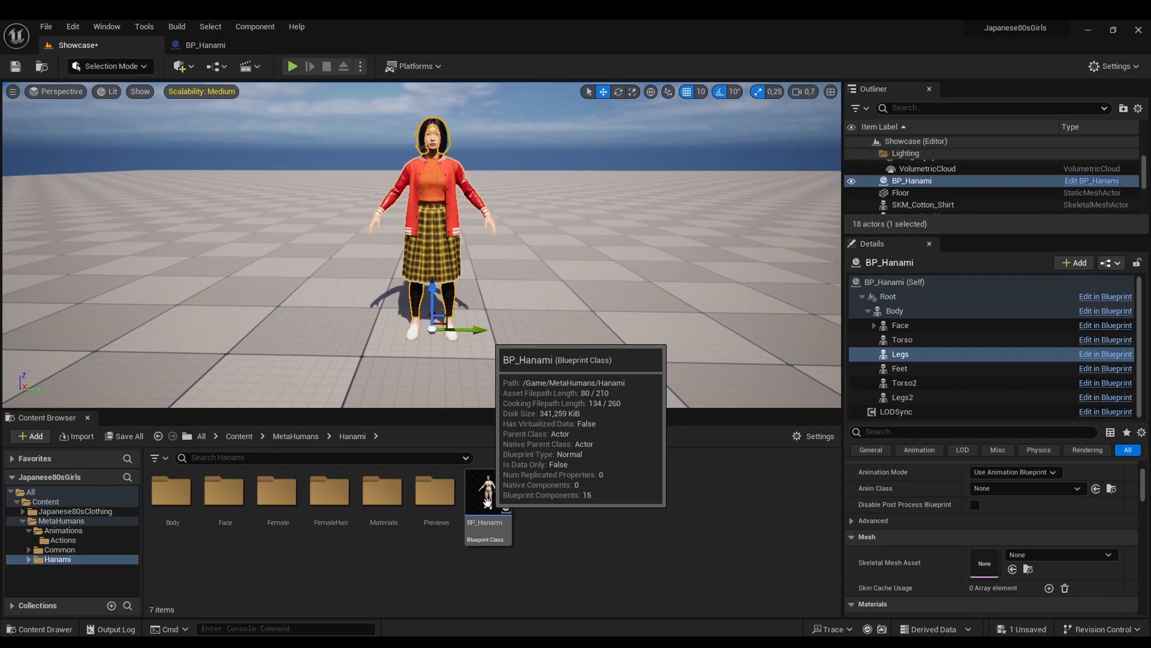
double_click(488, 492)
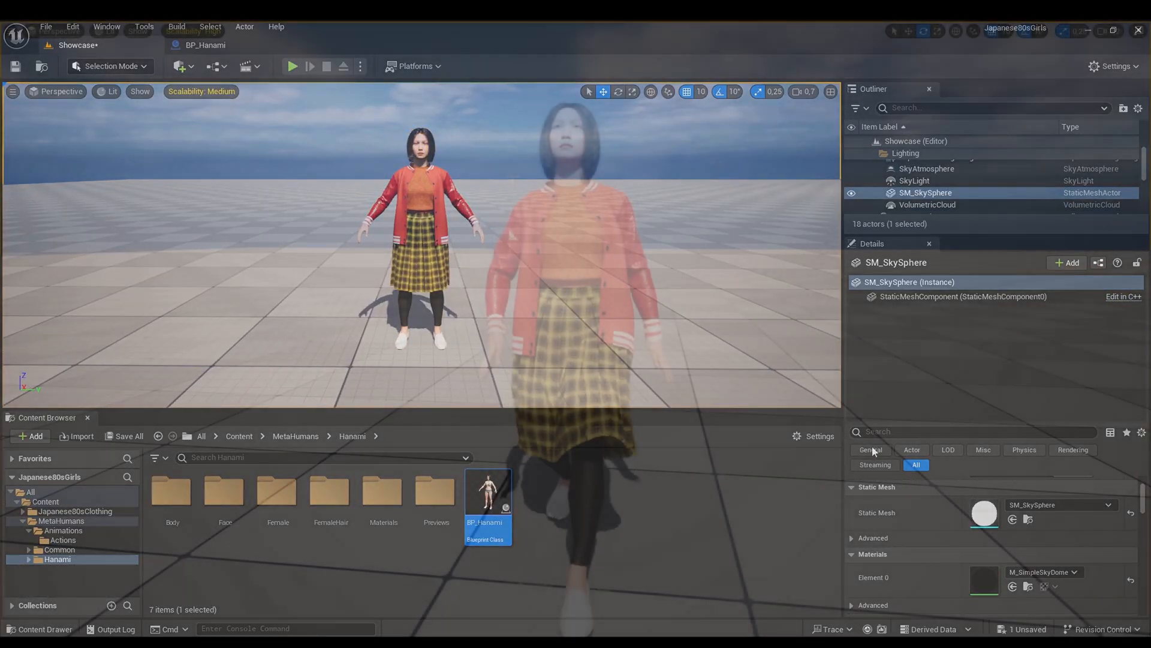
key("F11")
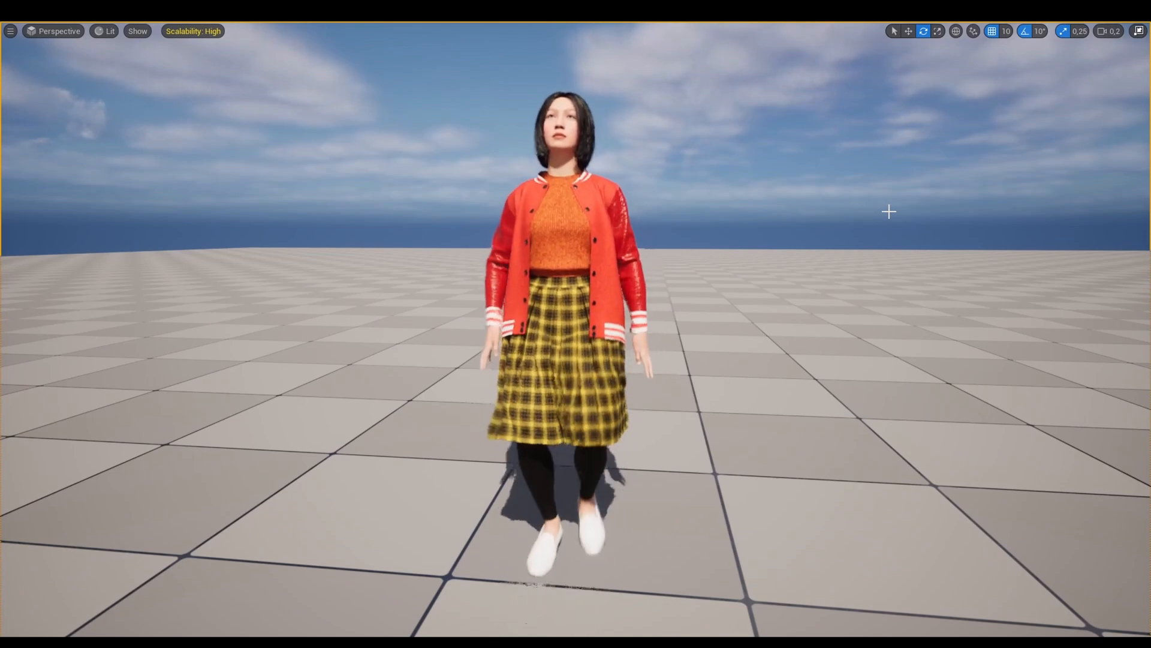